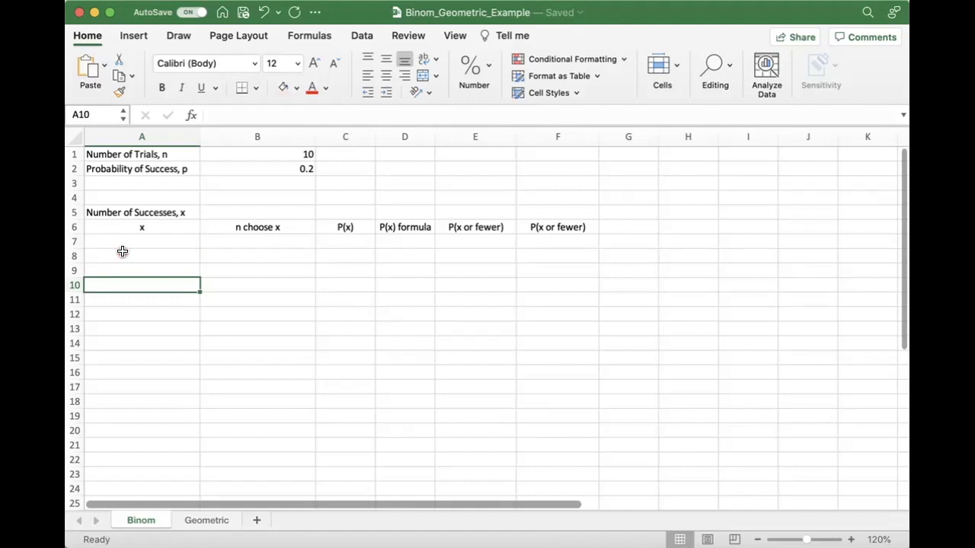
# After noting trials and probability, fill x values 0 through 10 down A7:A17.
pyautogui.click(142, 154)
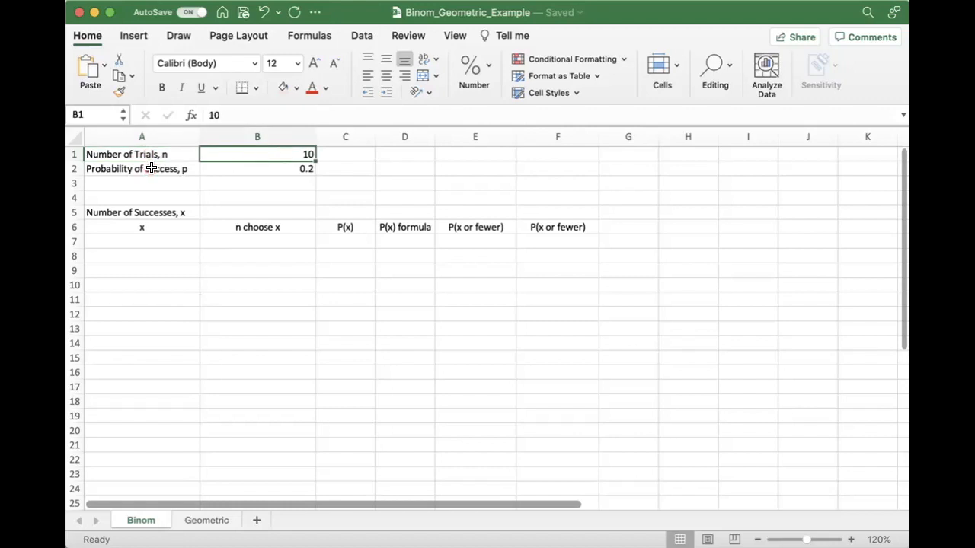
pyautogui.click(256, 167)
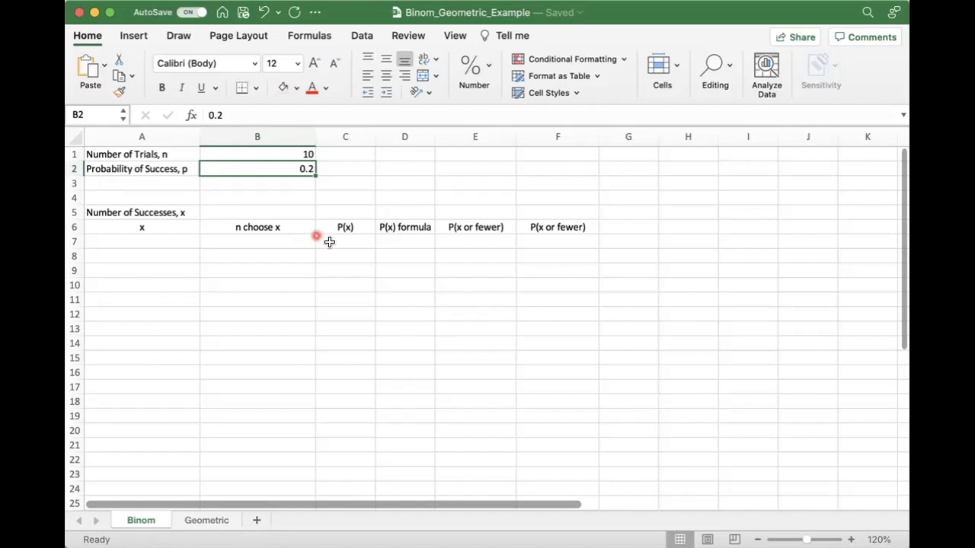
pyautogui.moveTo(348, 227)
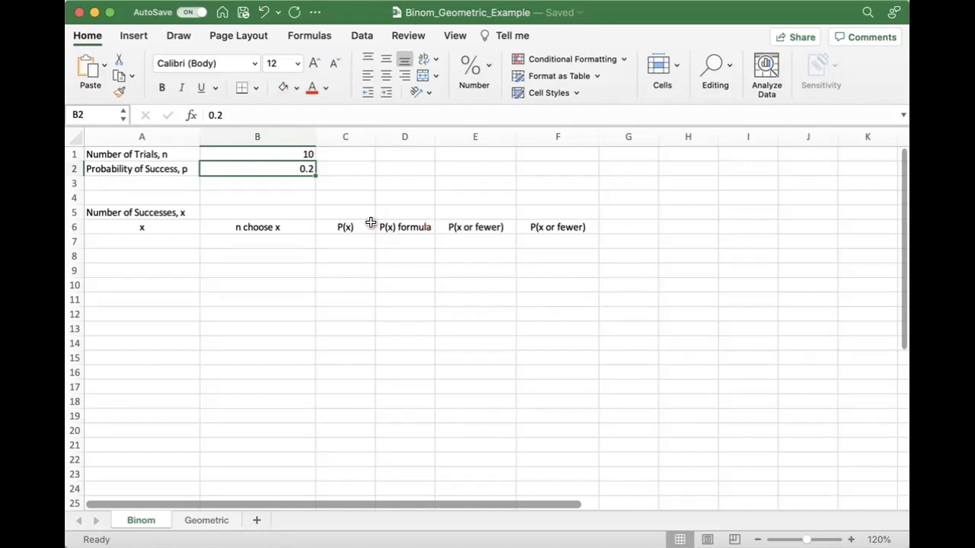
pyautogui.moveTo(440, 226)
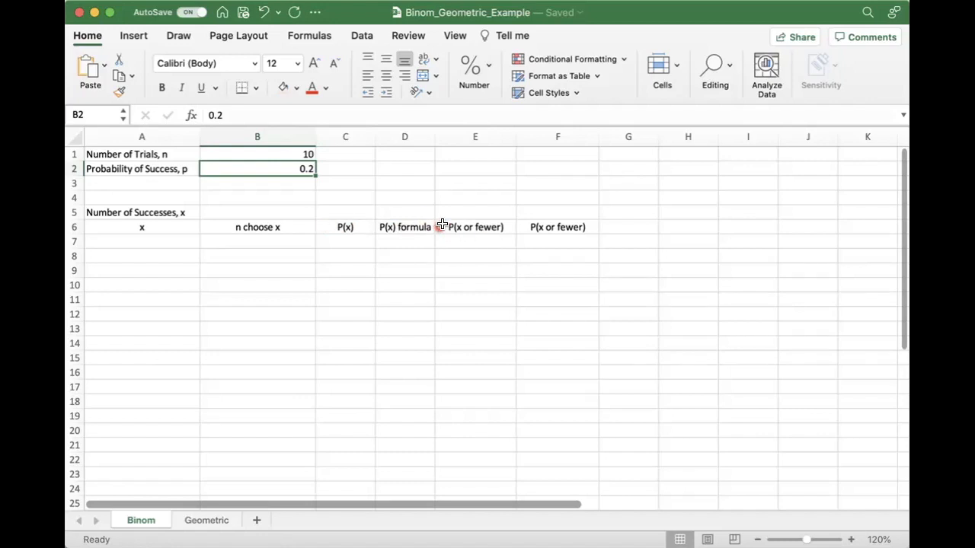
pyautogui.moveTo(475, 230)
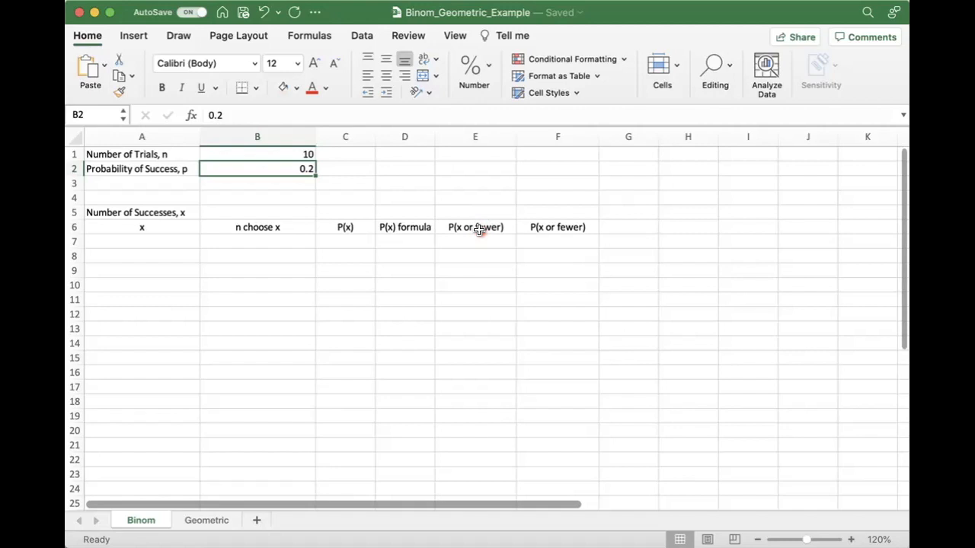
pyautogui.moveTo(567, 229)
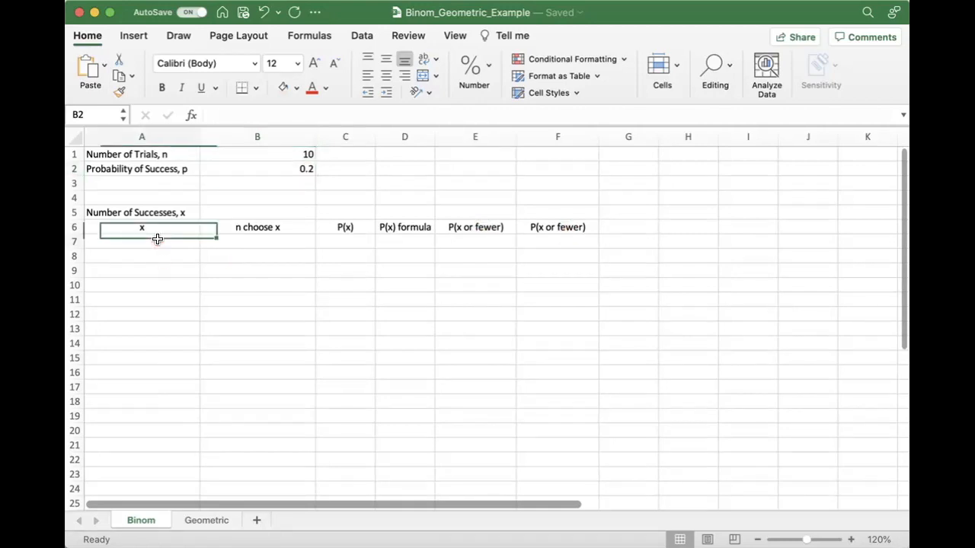
pyautogui.click(142, 240)
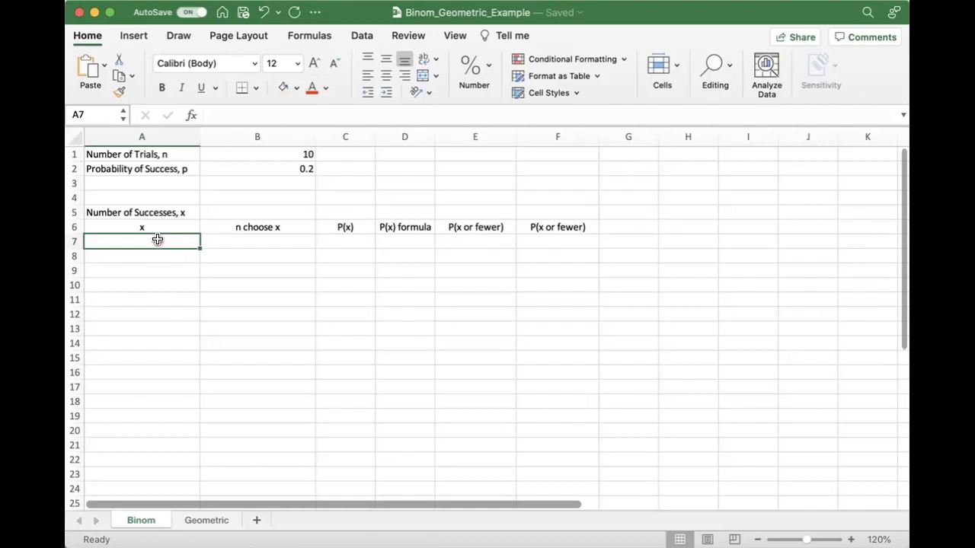
pyautogui.moveTo(159, 240)
pyautogui.write('0')
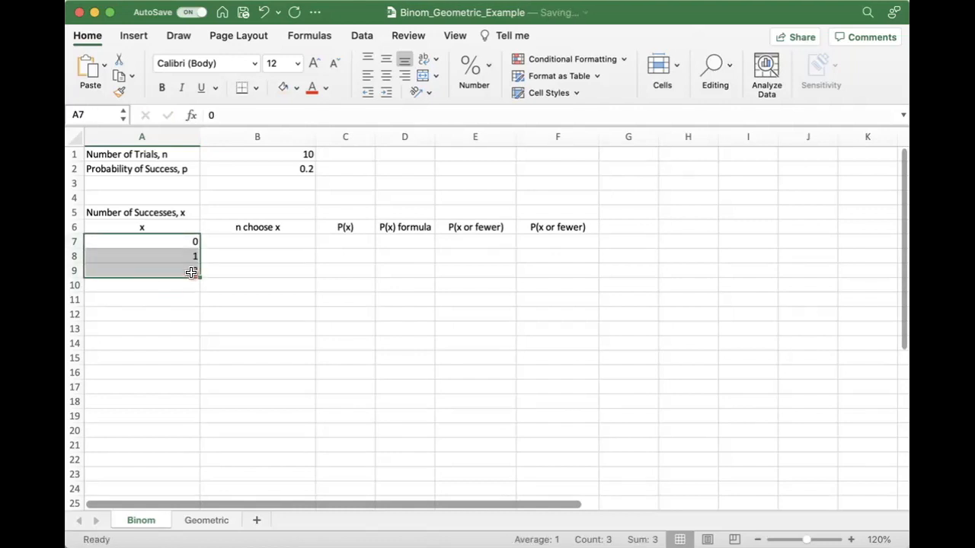
pyautogui.moveTo(192, 273); pyautogui.dragTo(198, 377)
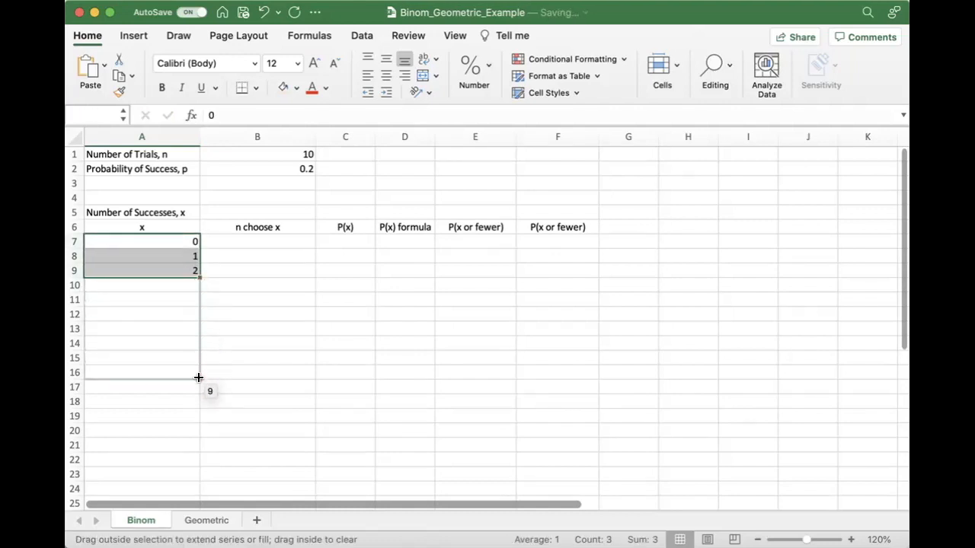
pyautogui.moveTo(198, 277); pyautogui.dragTo(198, 390)
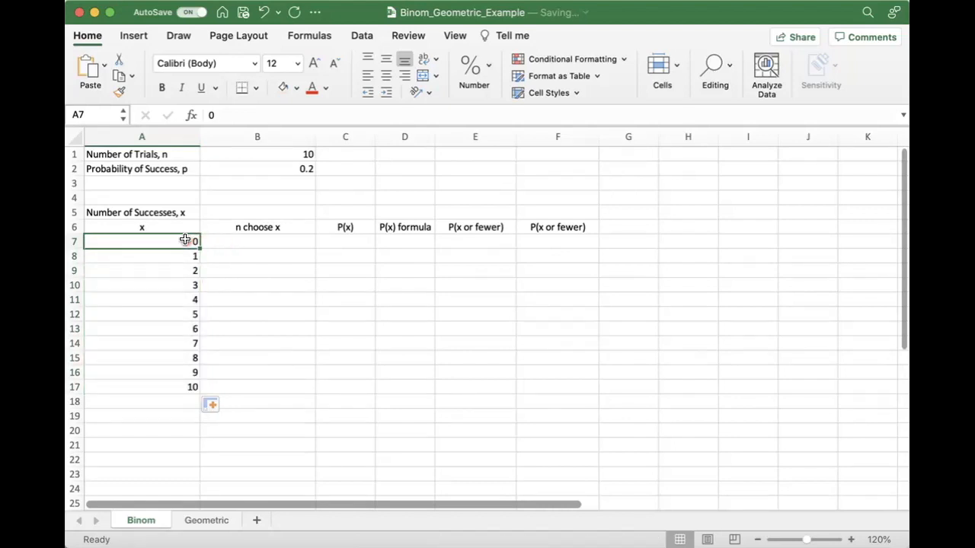
pyautogui.click(256, 241)
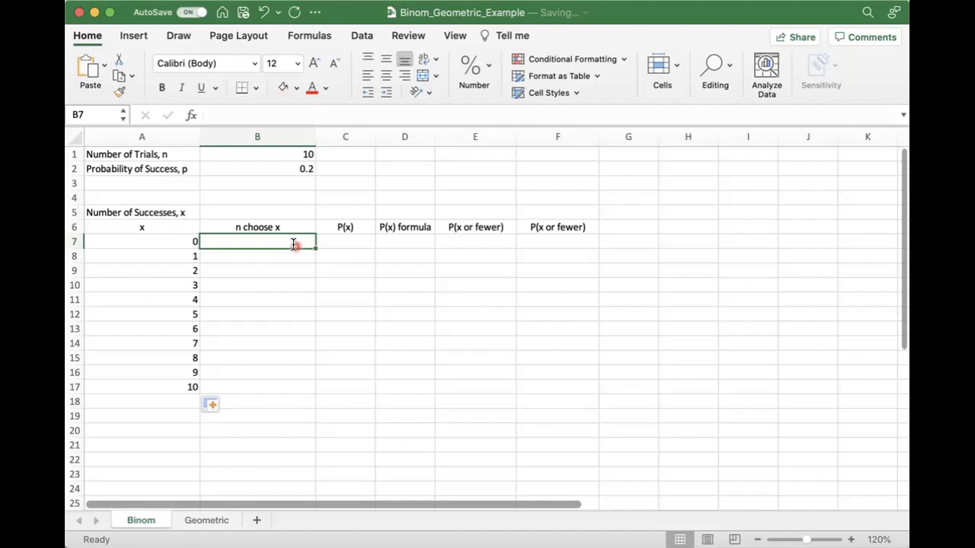
# Enter =COMBIN(B1,A7) in B7, giving 1 combination for x = 0.
pyautogui.write('=')
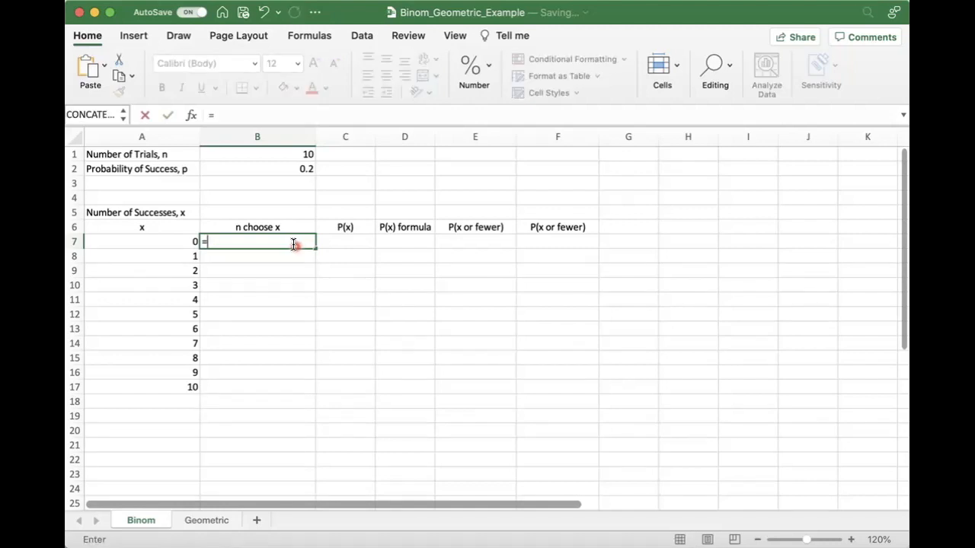
pyautogui.write('com')
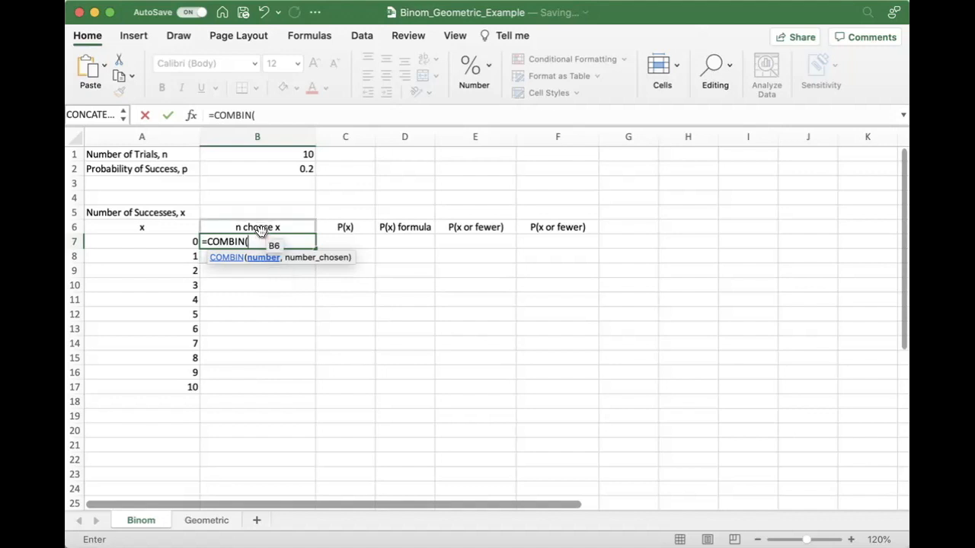
pyautogui.moveTo(264, 262)
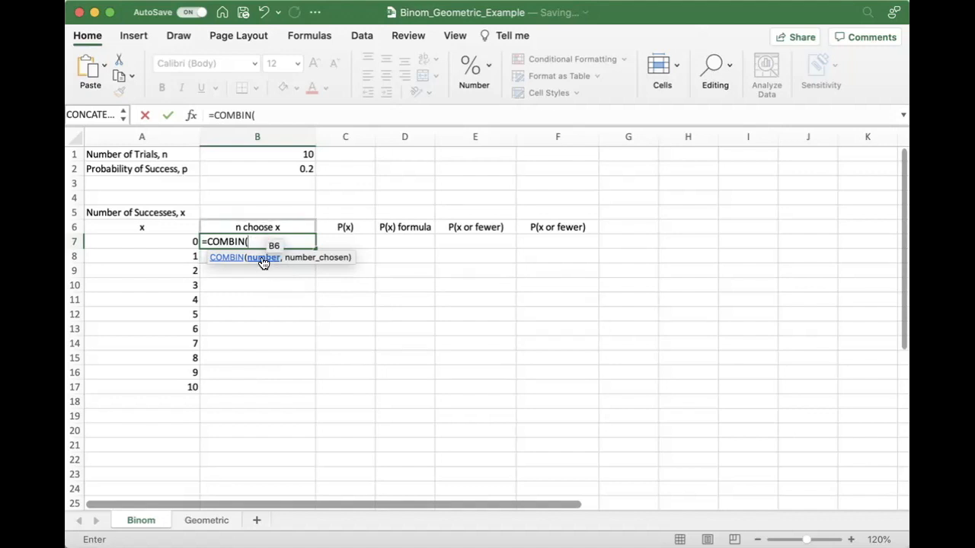
pyautogui.click(256, 153)
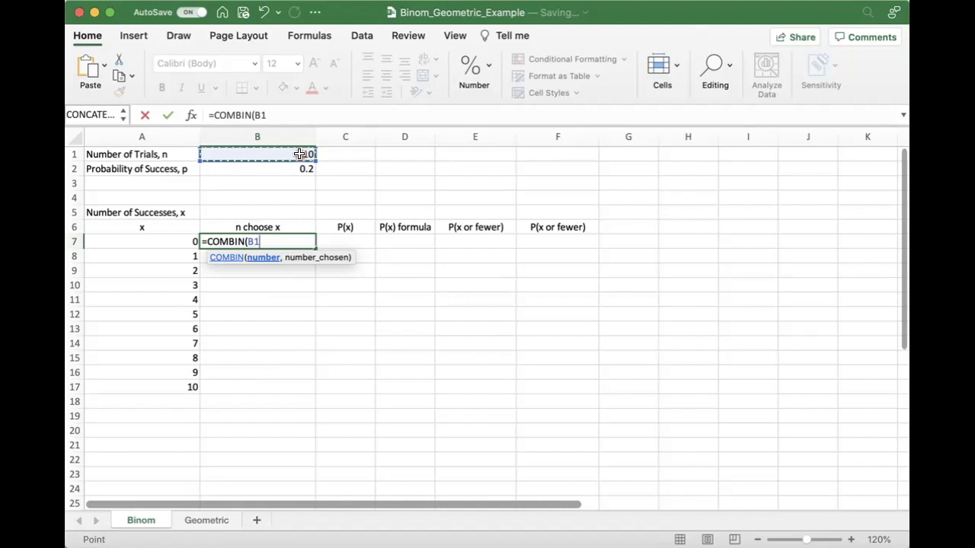
pyautogui.write(',')
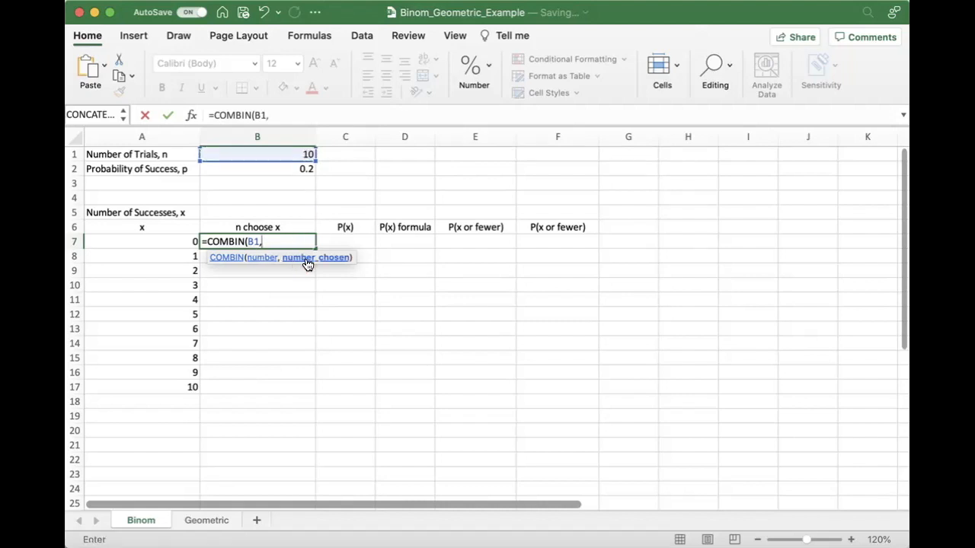
pyautogui.click(142, 241)
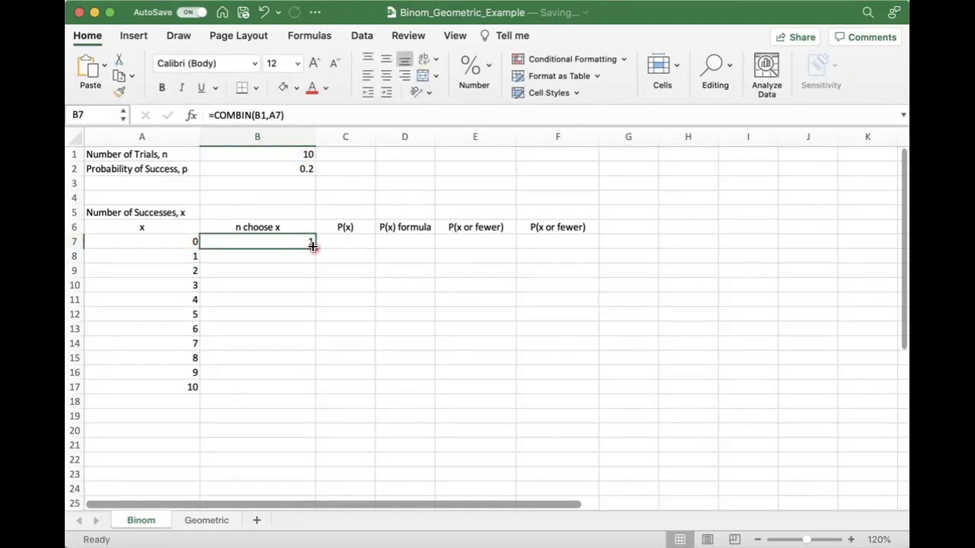
# Copy the COMBIN formula down to B17 and inspect the shifted references causing errors.
pyautogui.moveTo(311, 247); pyautogui.dragTo(311, 387)
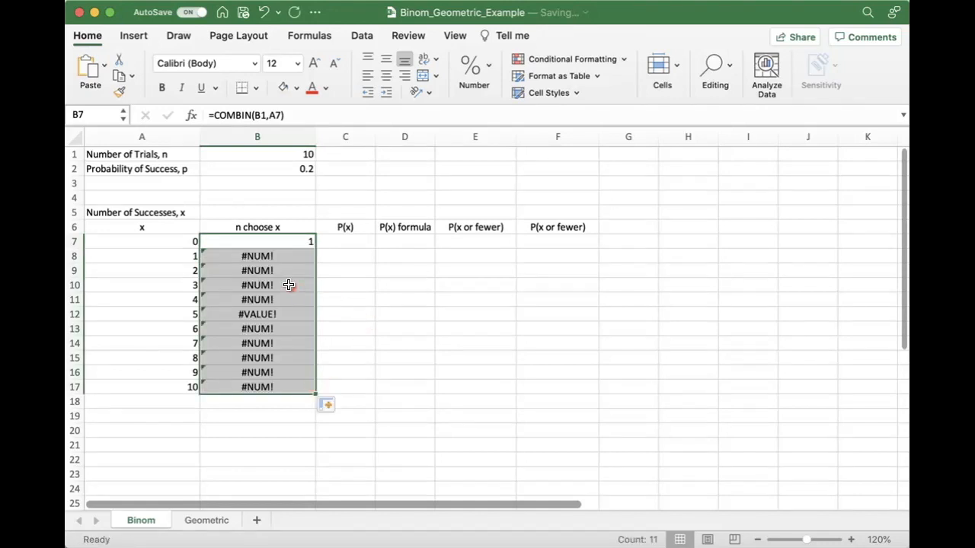
pyautogui.click(256, 256)
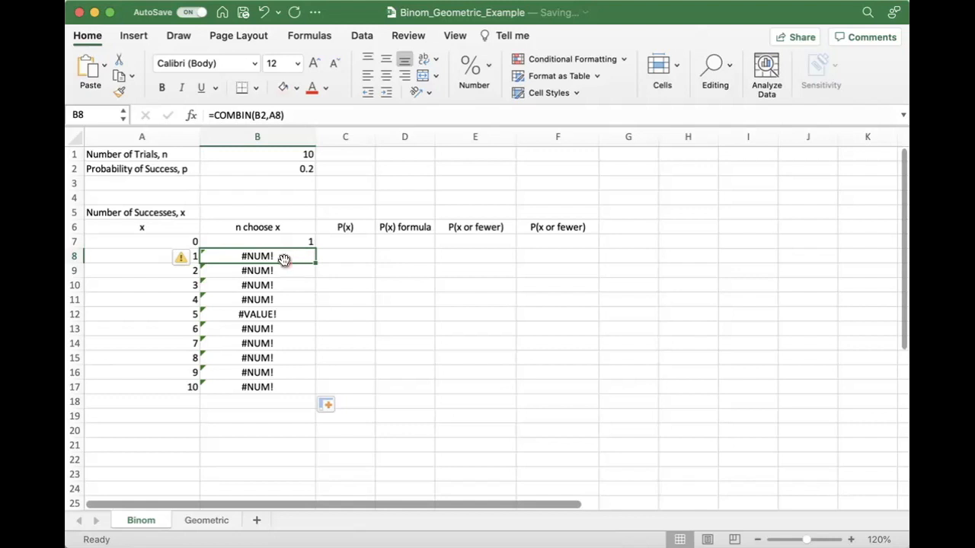
pyautogui.doubleClick(256, 256)
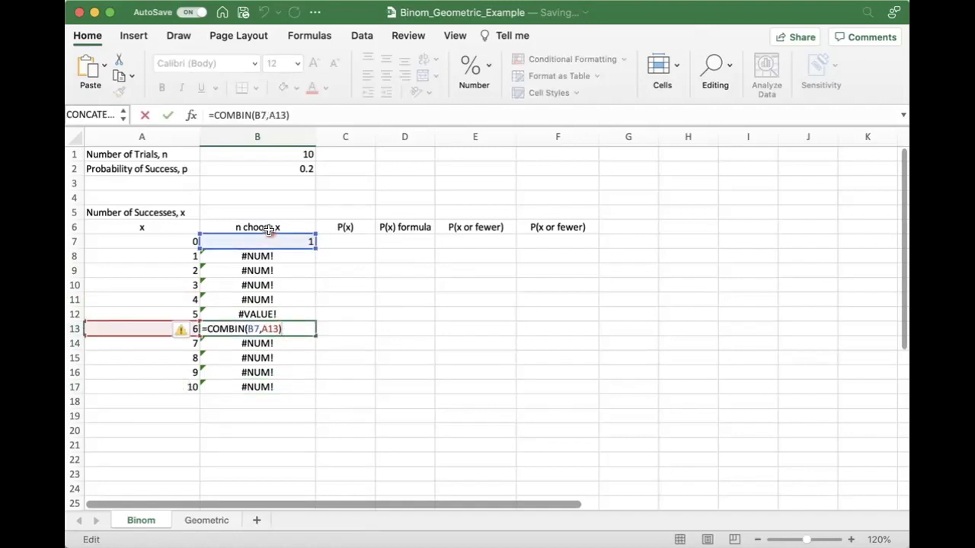
pyautogui.moveTo(171, 328)
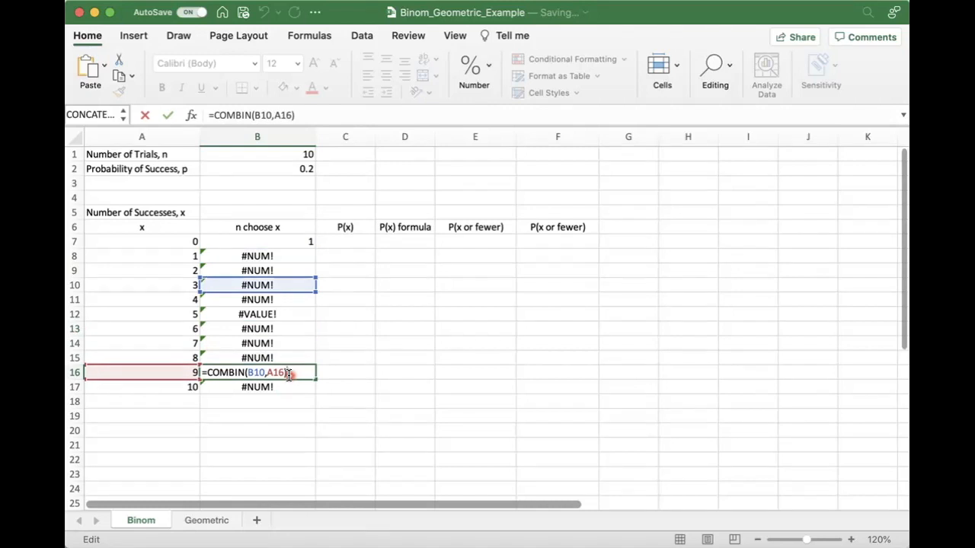
pyautogui.moveTo(128, 318)
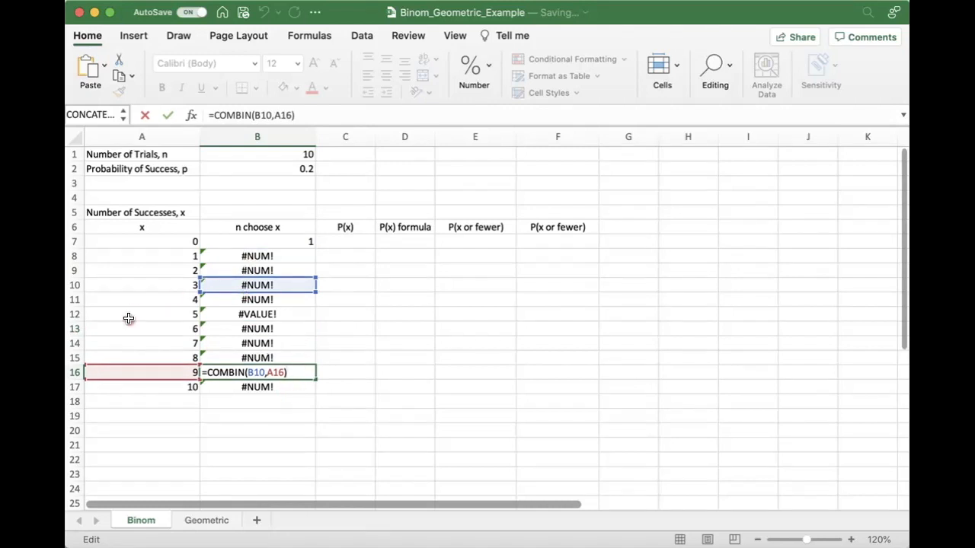
pyautogui.moveTo(173, 243)
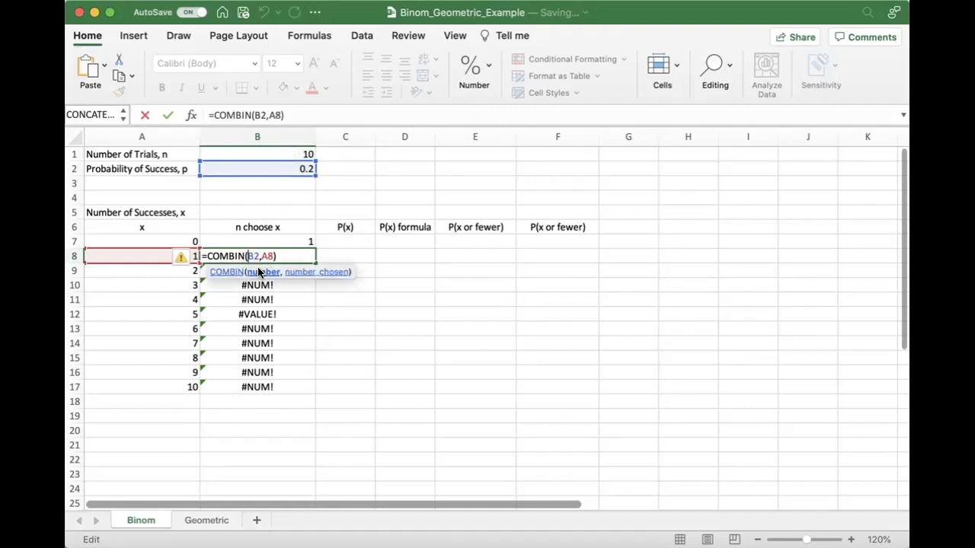
# Anchor trials as $B$1 so n choose x shows 1, 10, 45 … 252 … 1, checking B8 and B16.
pyautogui.press('f4')
pyautogui.write('$B$1')
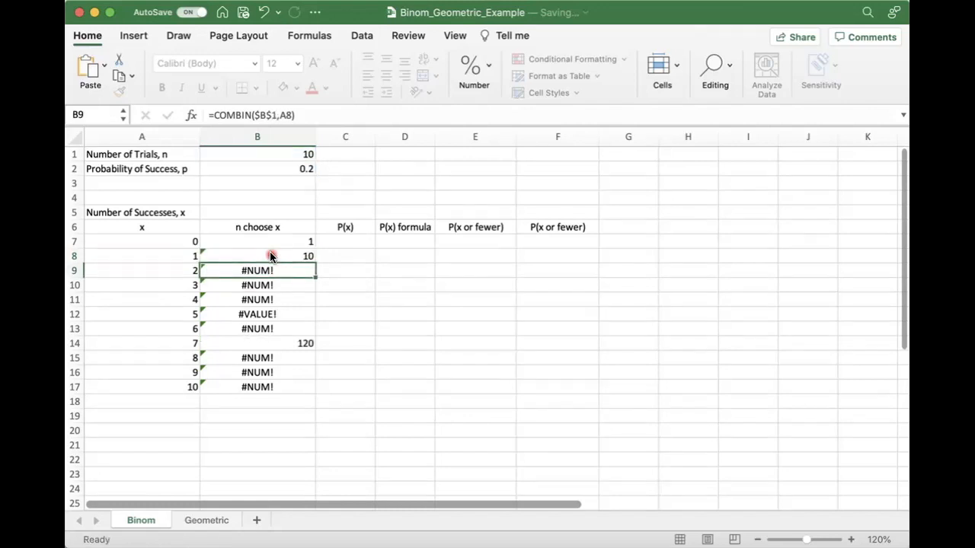
pyautogui.doubleClick(256, 256)
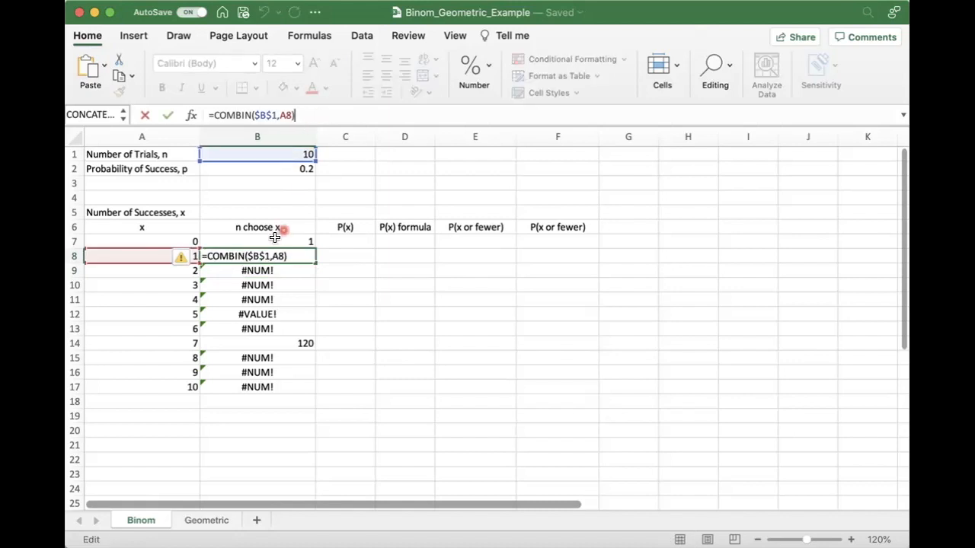
pyautogui.press('Enter')
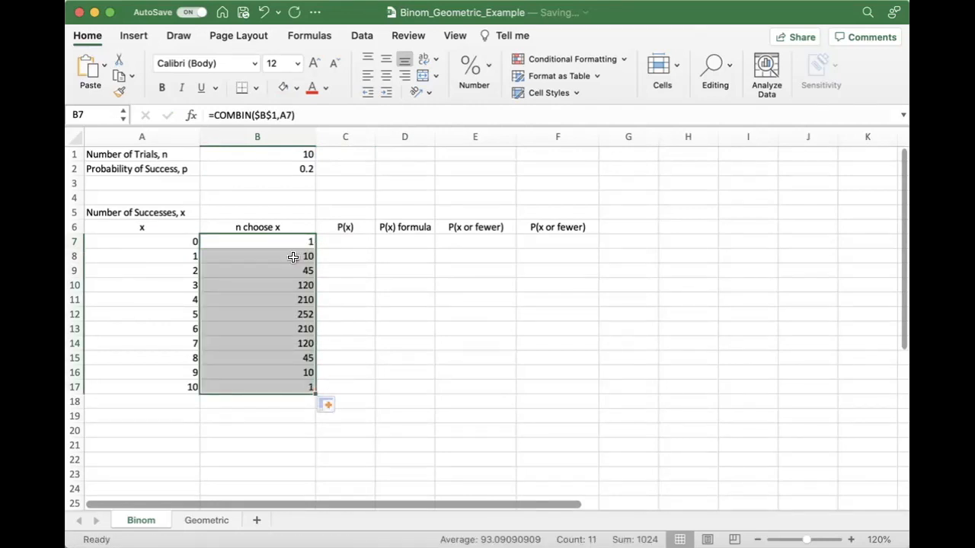
pyautogui.doubleClick(256, 371)
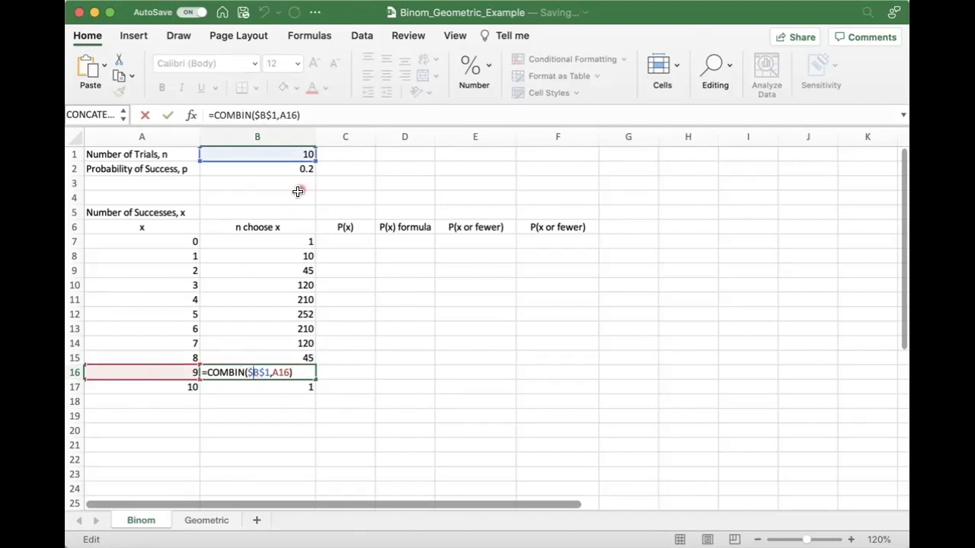
pyautogui.moveTo(156, 374)
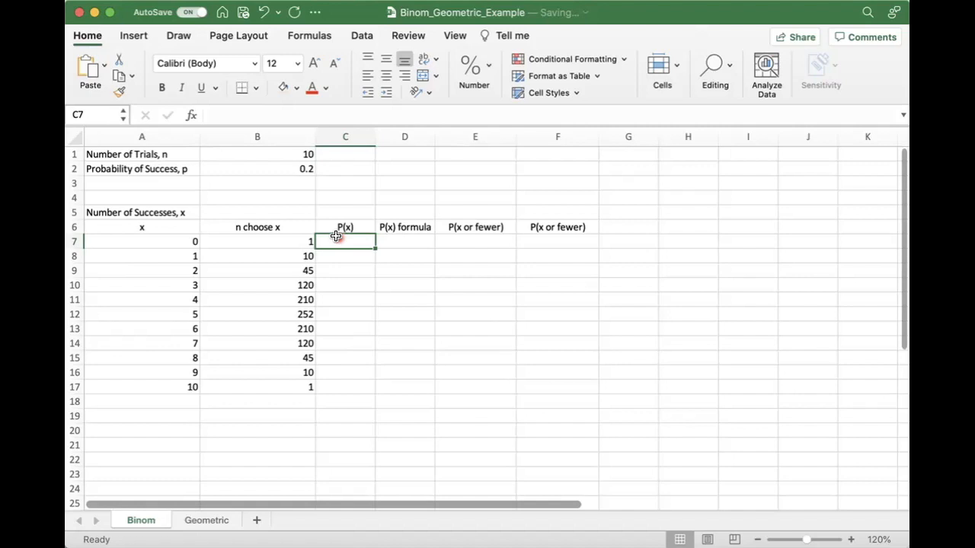
# Build the P(x) formula =B7*B2^A7*(1-B2)^(B1-A7) in C7.
pyautogui.write('=B7')
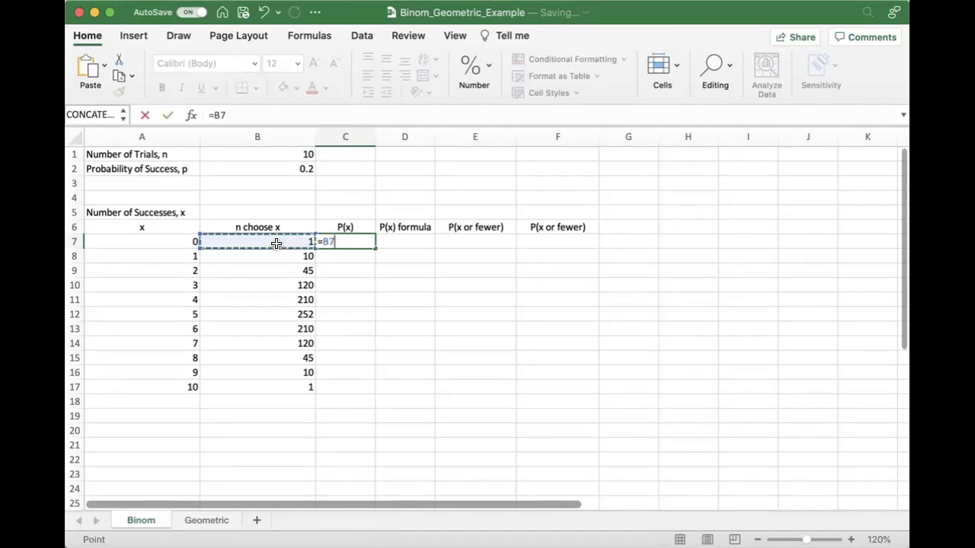
pyautogui.write('*')
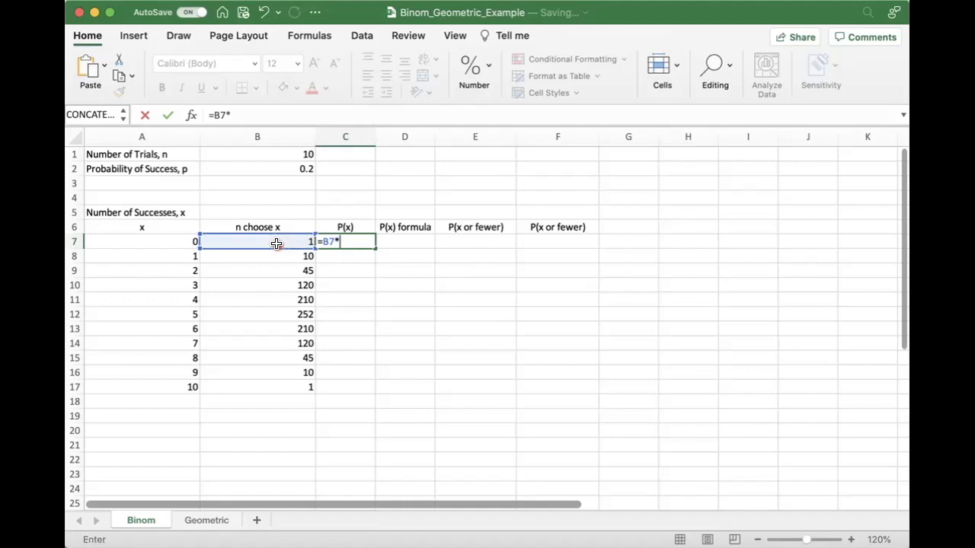
pyautogui.moveTo(282, 164)
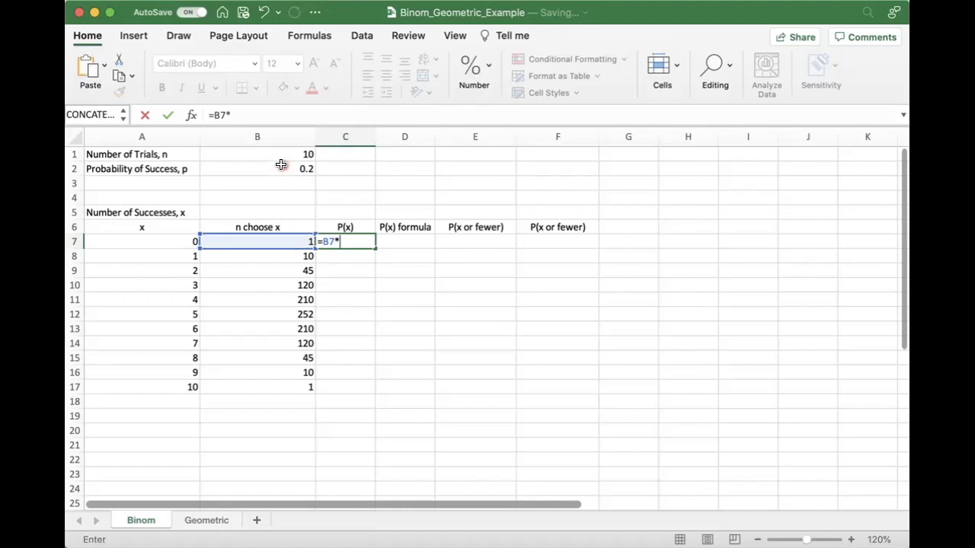
pyautogui.click(256, 167)
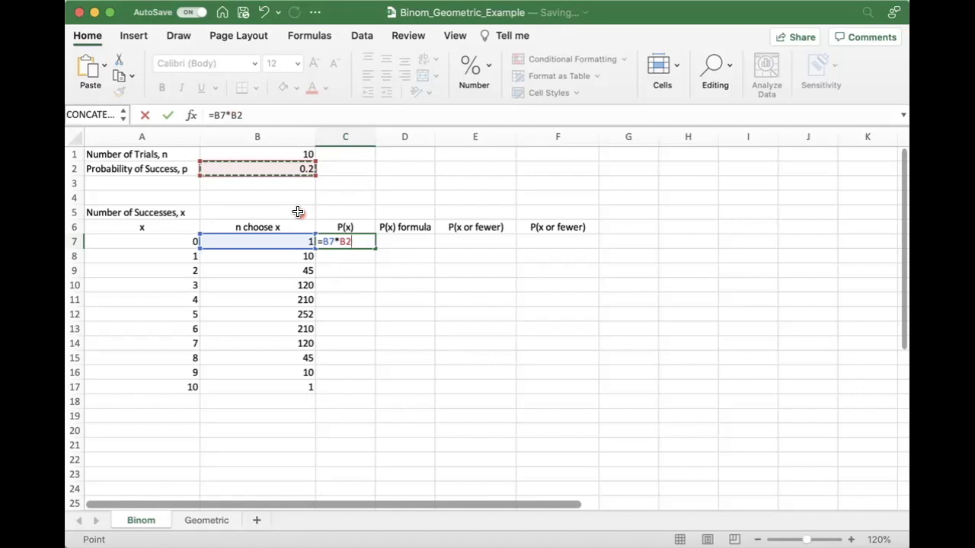
pyautogui.write('^')
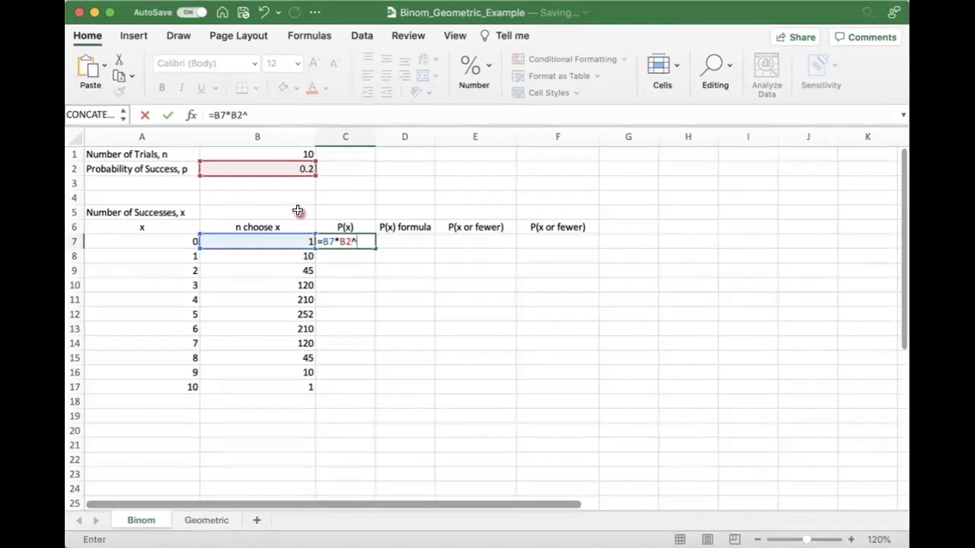
pyautogui.click(141, 240)
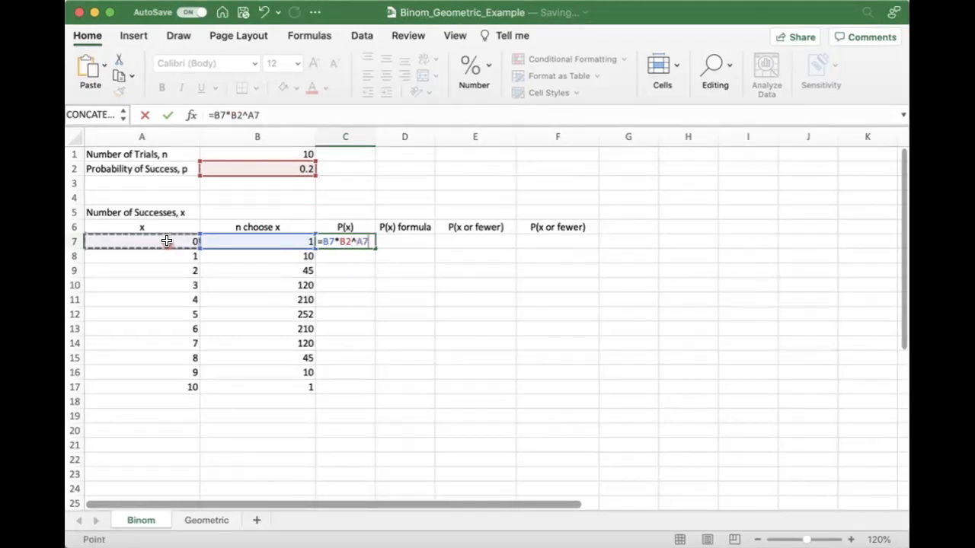
pyautogui.write('*')
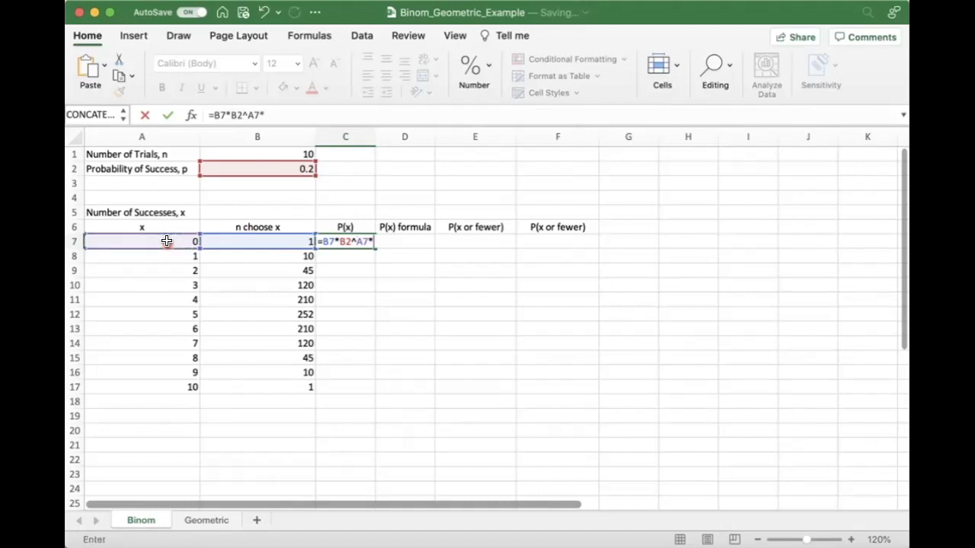
pyautogui.write('(1-')
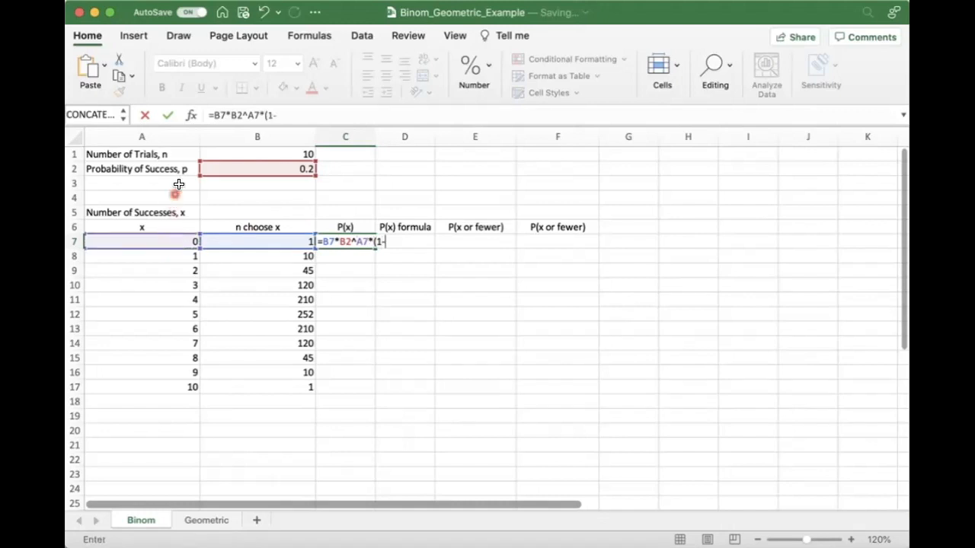
pyautogui.click(256, 167)
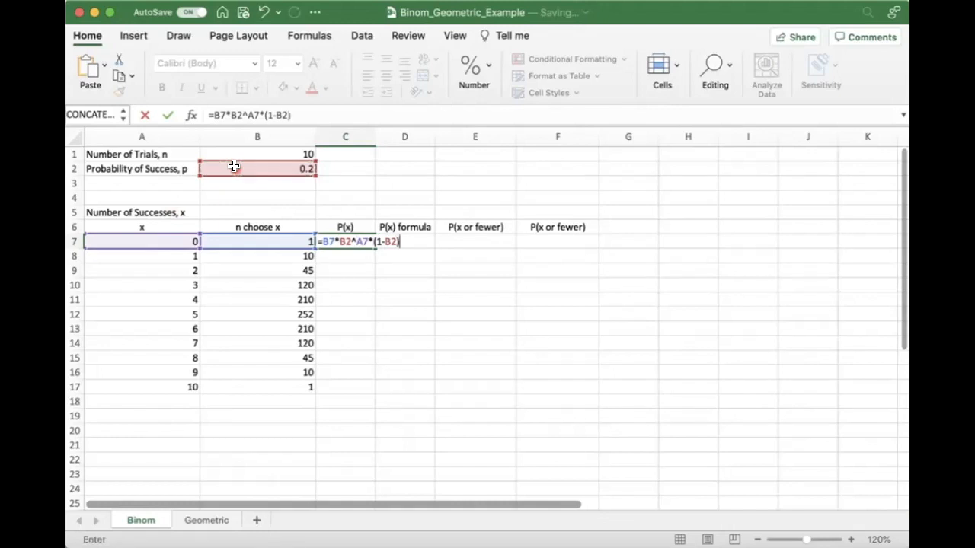
pyautogui.write('^(')
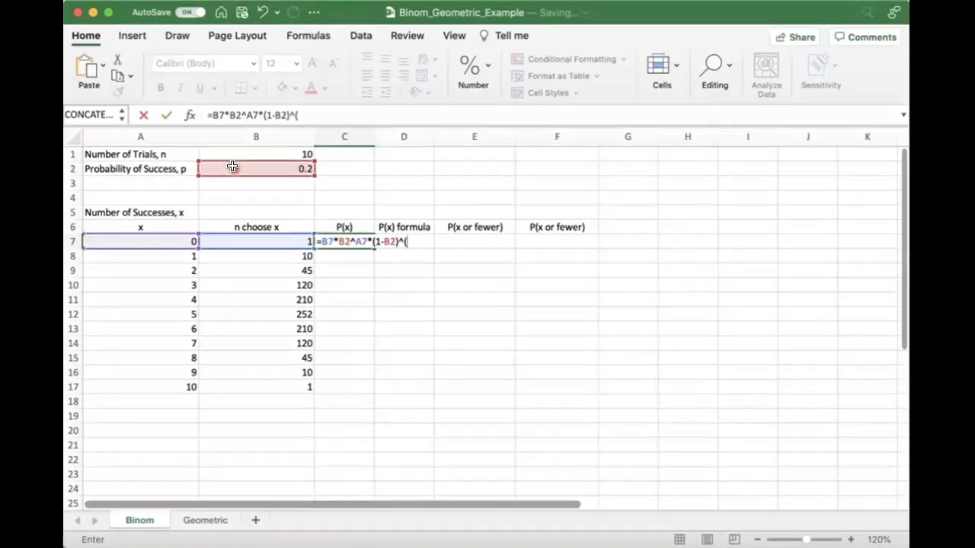
pyautogui.click(256, 154)
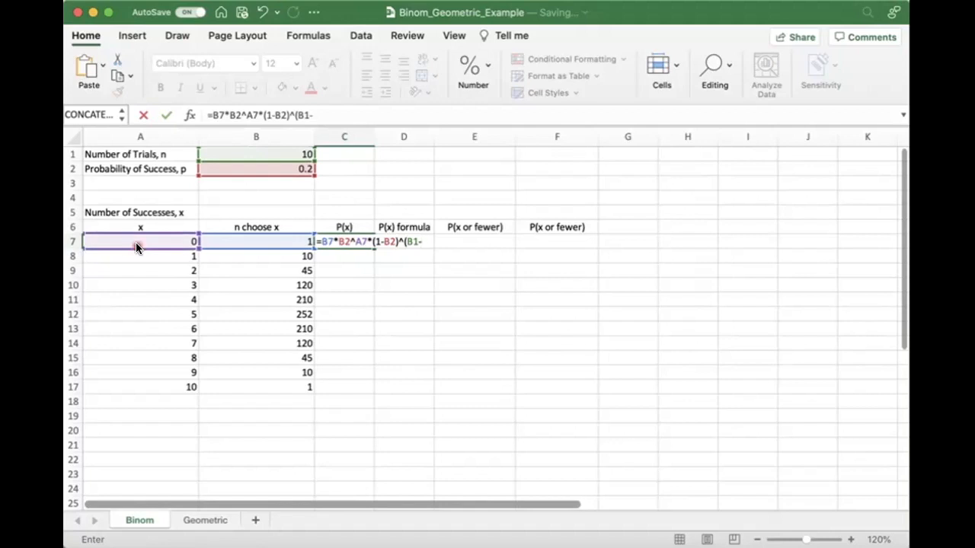
pyautogui.write('A7)')
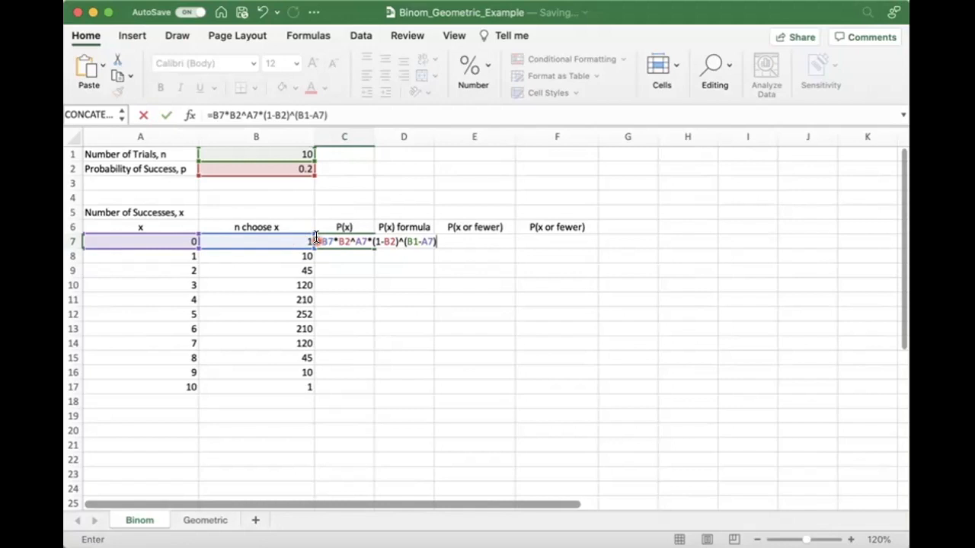
pyautogui.moveTo(350, 227)
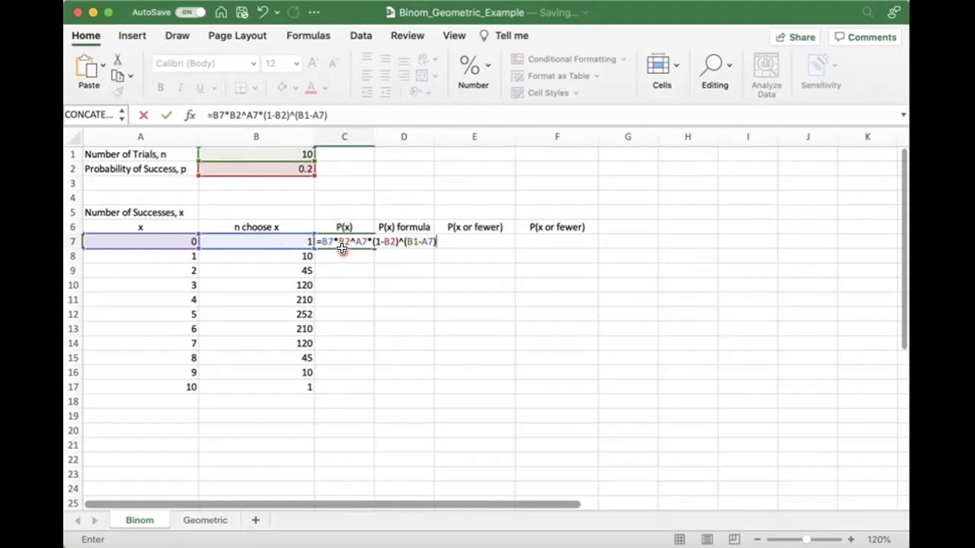
pyautogui.moveTo(240, 110)
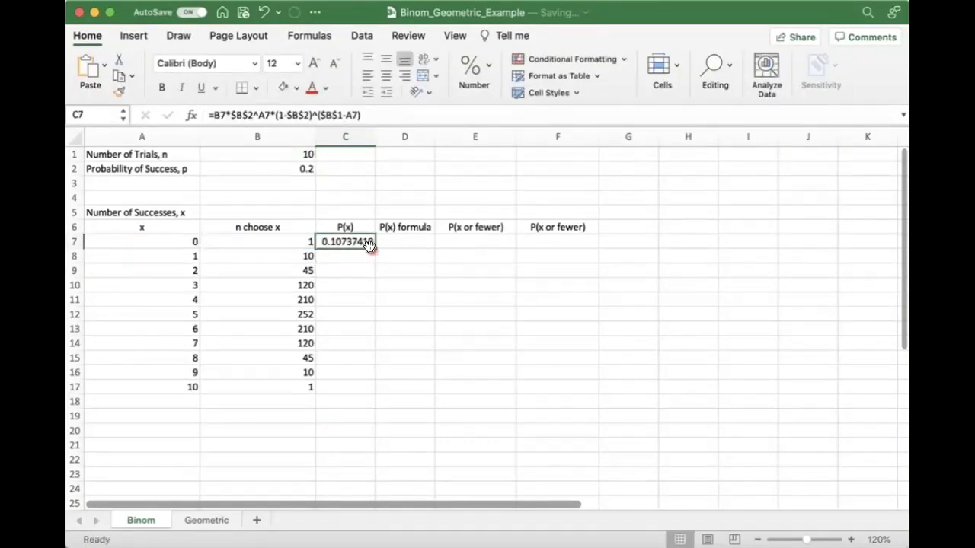
# Fill the anchored P(x) formula down C7:C17, giving 0.10737418 down to 1.024E-07.
pyautogui.moveTo(344, 241); pyautogui.dragTo(344, 387)
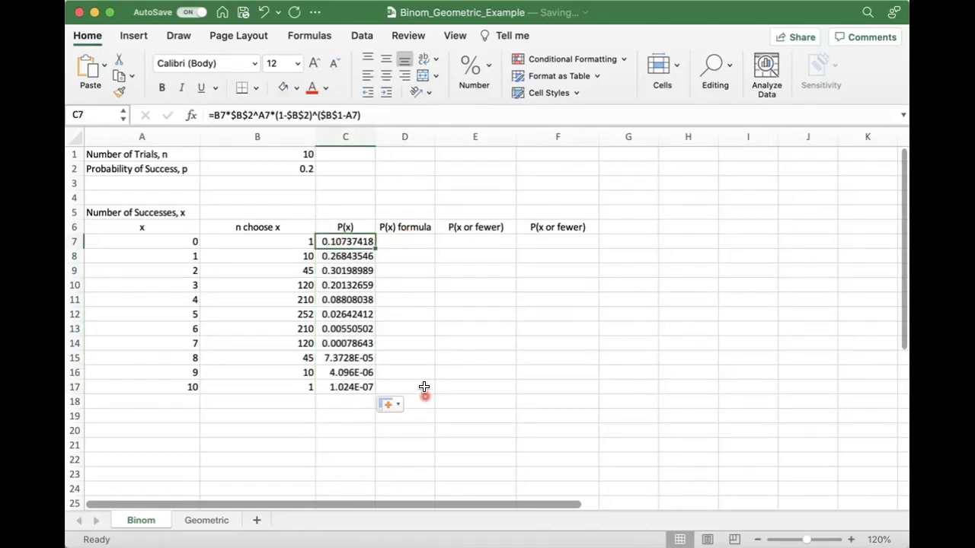
pyautogui.click(344, 271)
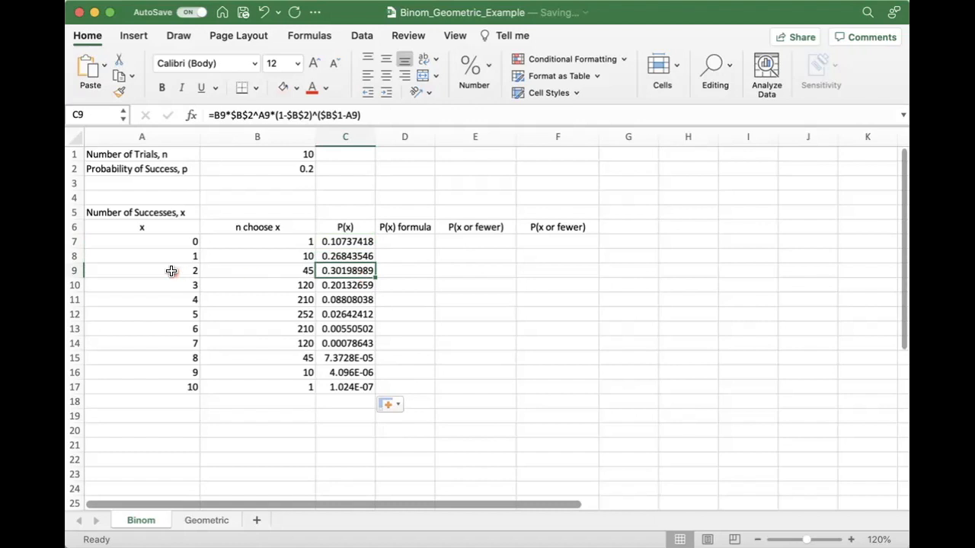
pyautogui.moveTo(356, 390)
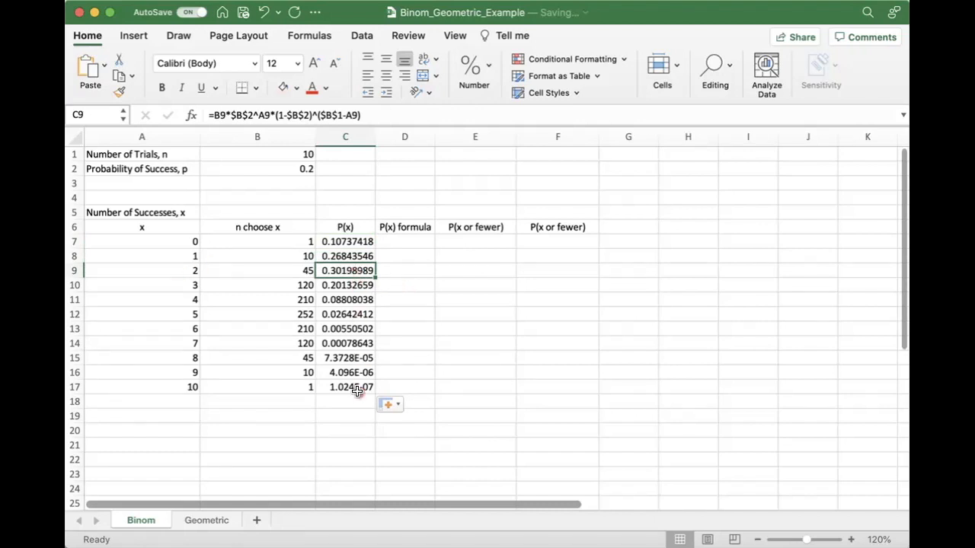
pyautogui.click(344, 387)
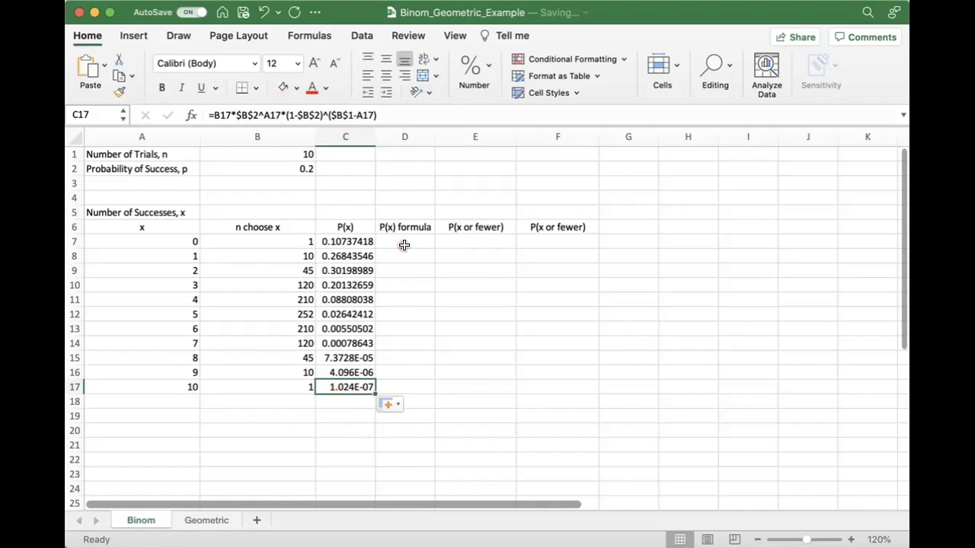
pyautogui.click(345, 416)
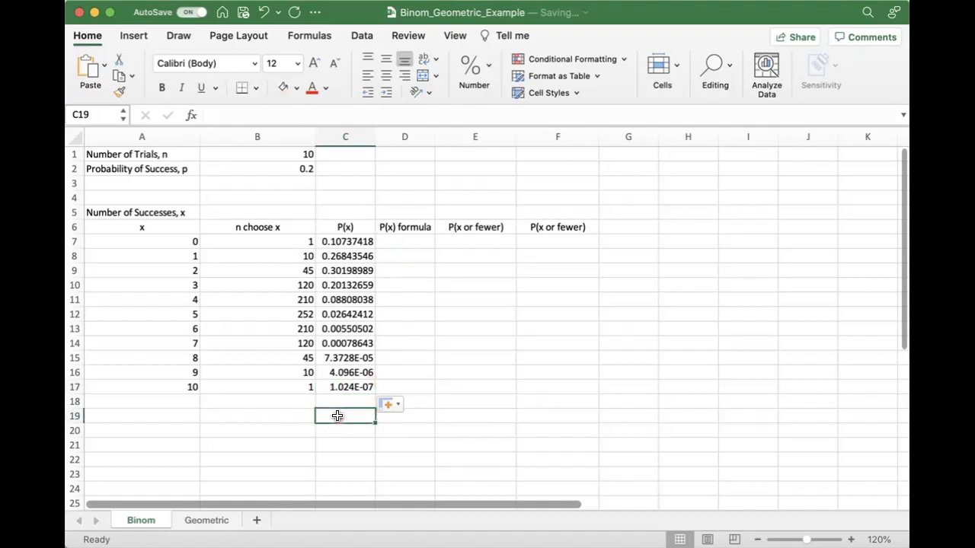
# Total the P(x) column with =SUM(C7:C17) in C19, showing 1.
pyautogui.write('=sum(')
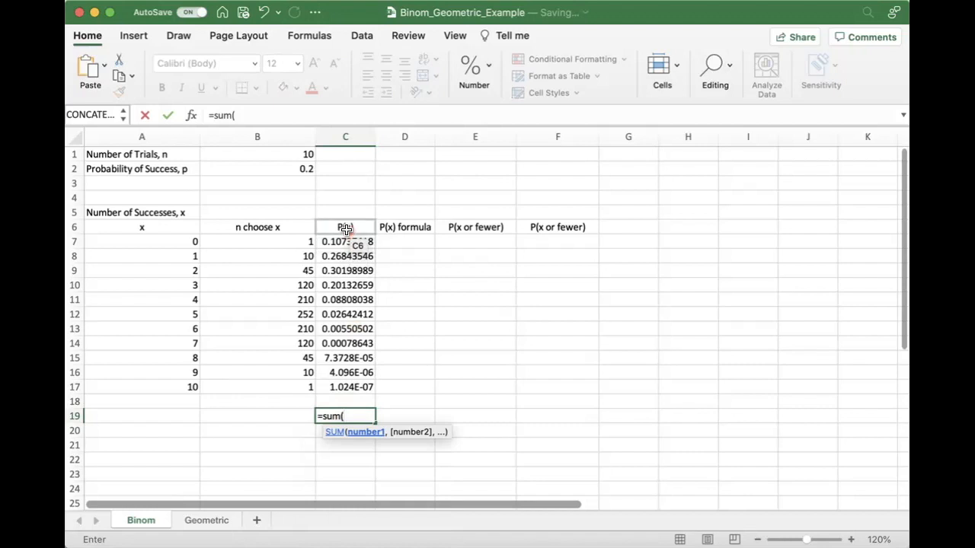
pyautogui.moveTo(344, 240); pyautogui.dragTo(344, 387)
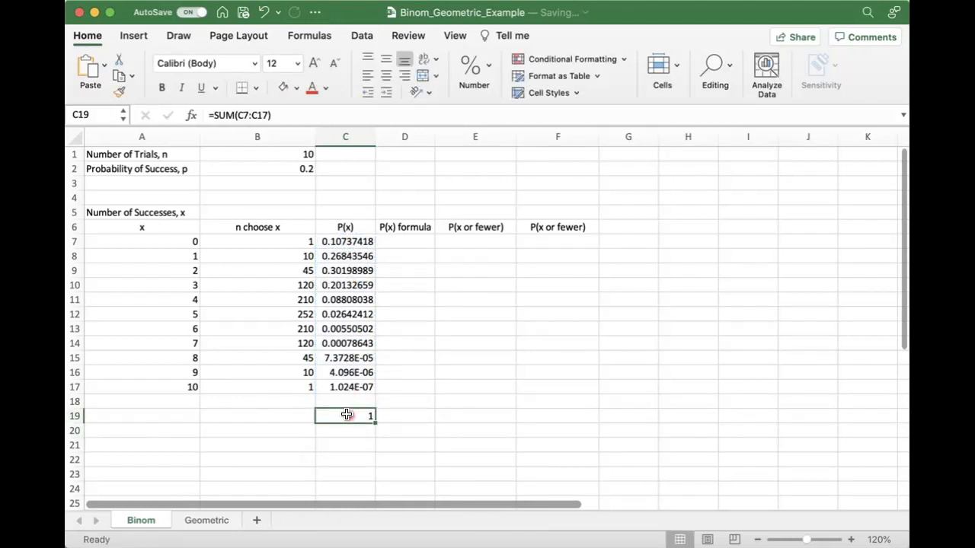
pyautogui.click(405, 241)
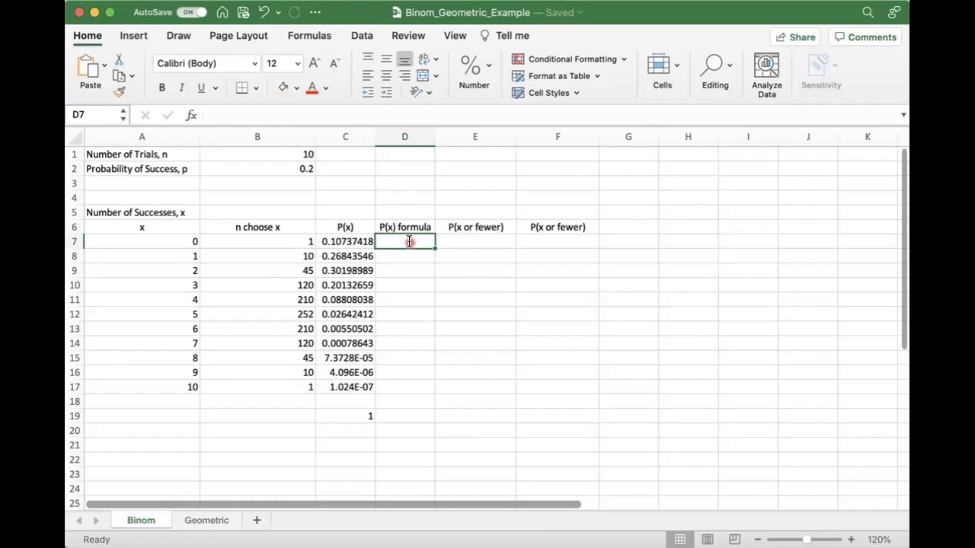
# Enter =BINOM.DIST(A7,B1,B2,FALSE) in D7, returning 0.10737418 to match C7.
pyautogui.write('=binom')
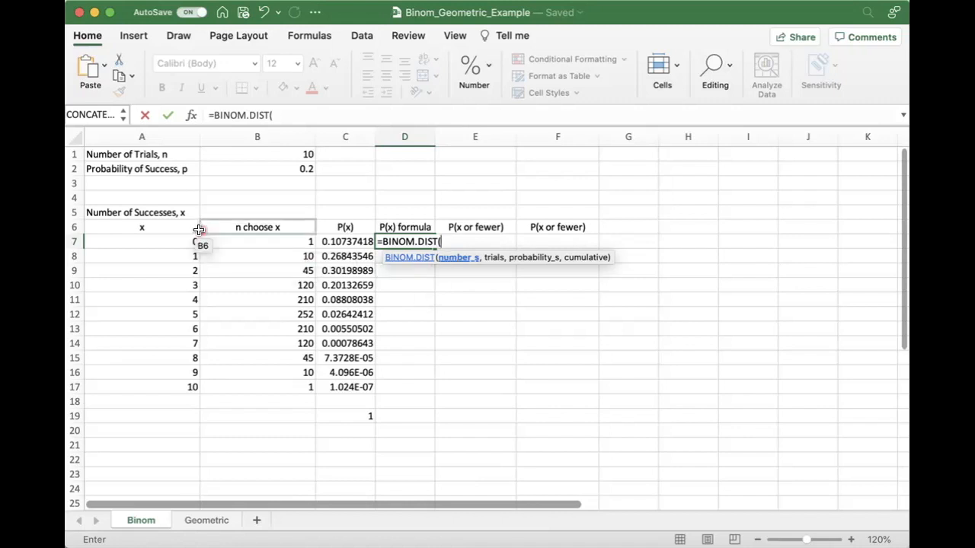
pyautogui.click(141, 241)
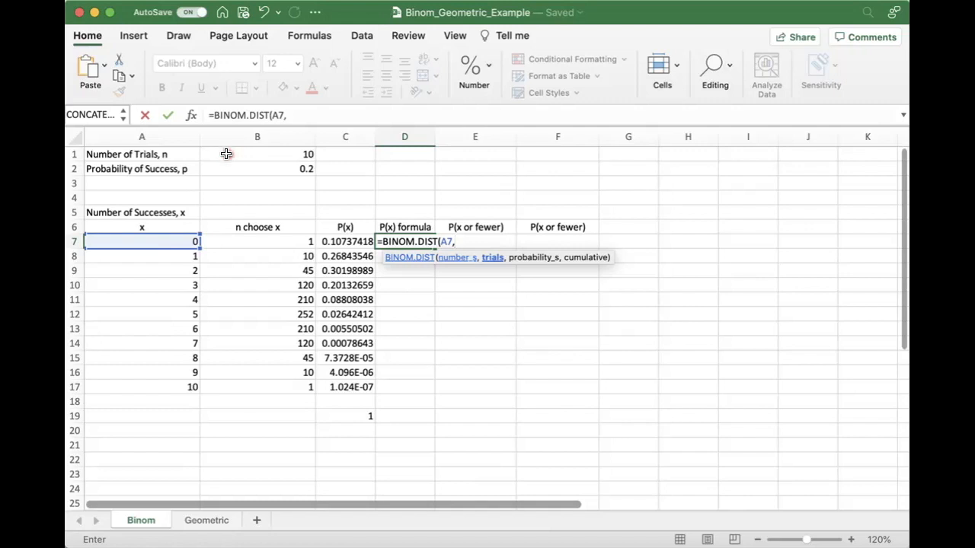
pyautogui.click(256, 154)
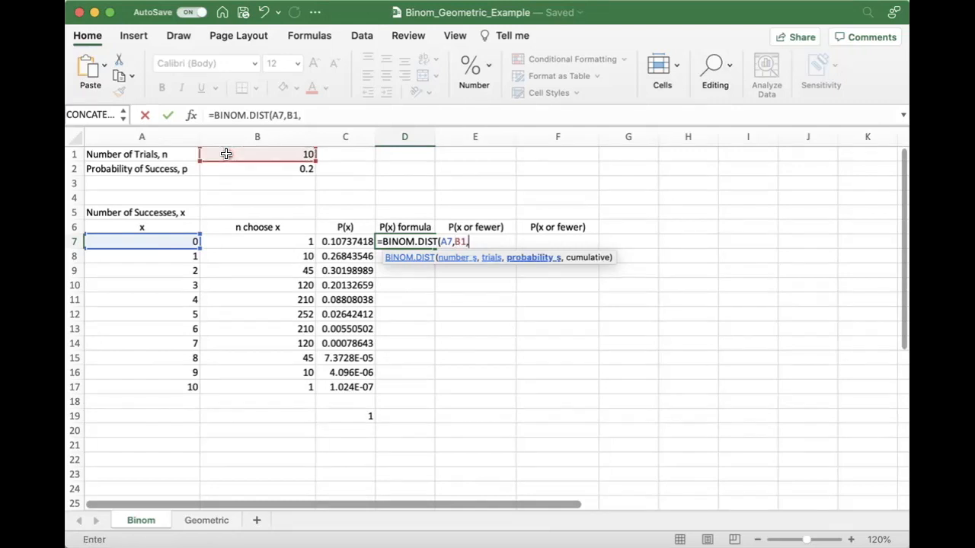
pyautogui.click(255, 168)
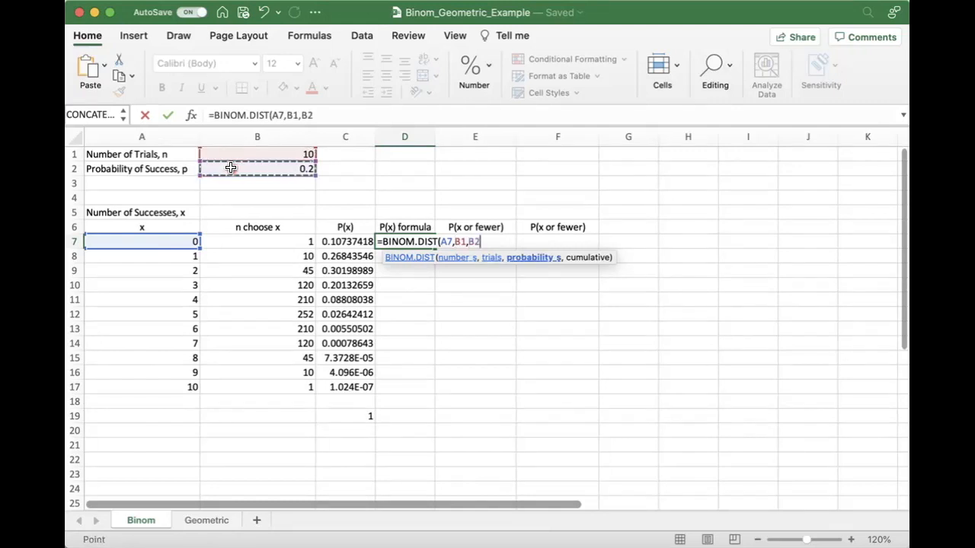
pyautogui.write(',FALS')
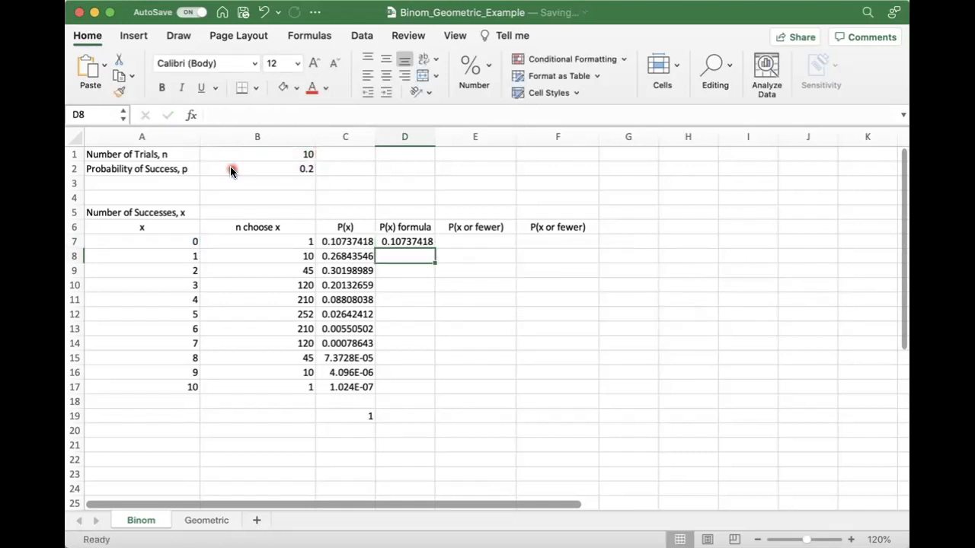
pyautogui.click(141, 241)
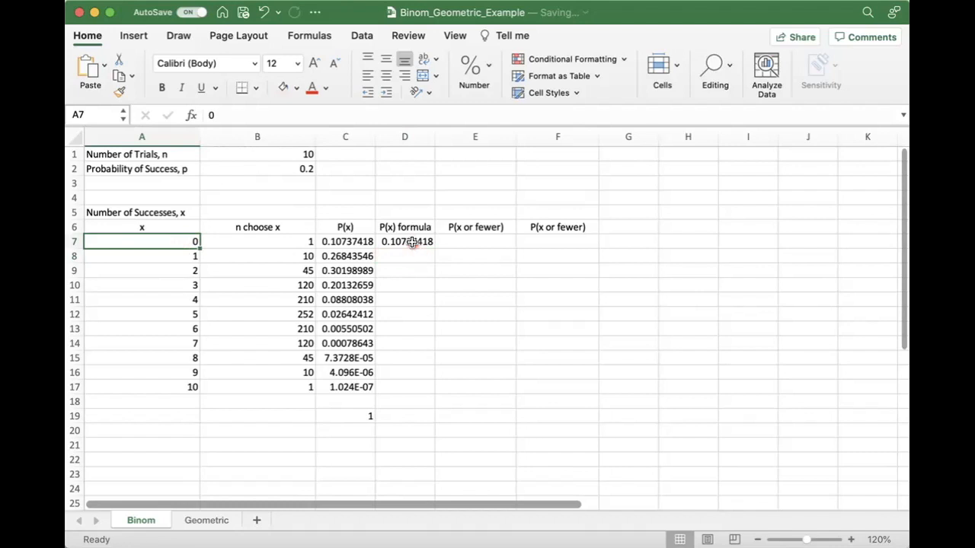
pyautogui.click(406, 241)
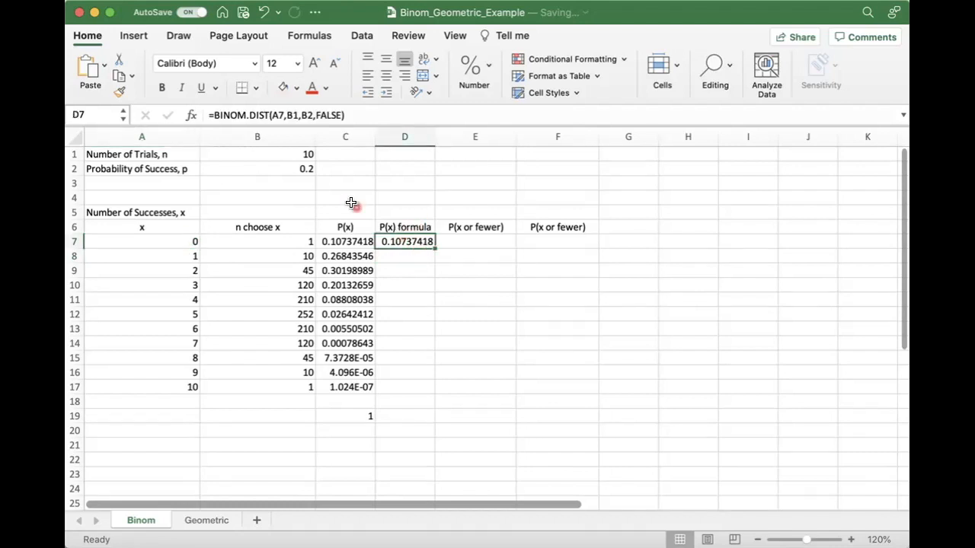
pyautogui.doubleClick(405, 240)
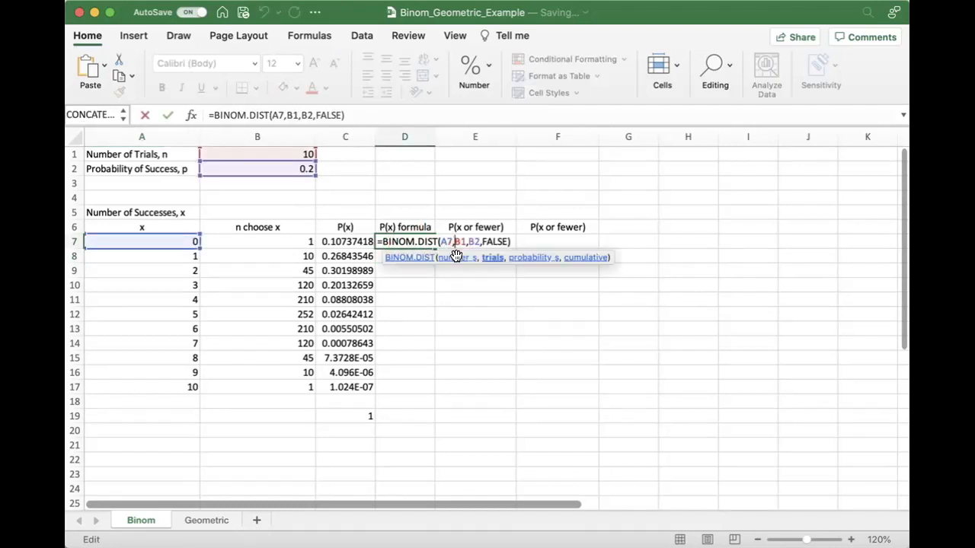
# Anchor $B$1 and $B$2 in the BINOM.DIST formula and fill it down D7:D17.
pyautogui.press('F4')
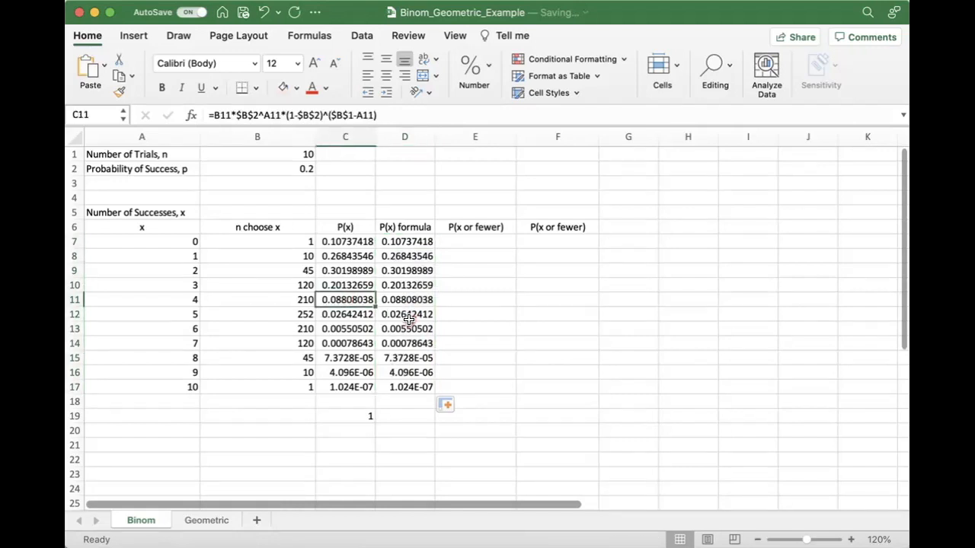
pyautogui.click(406, 298)
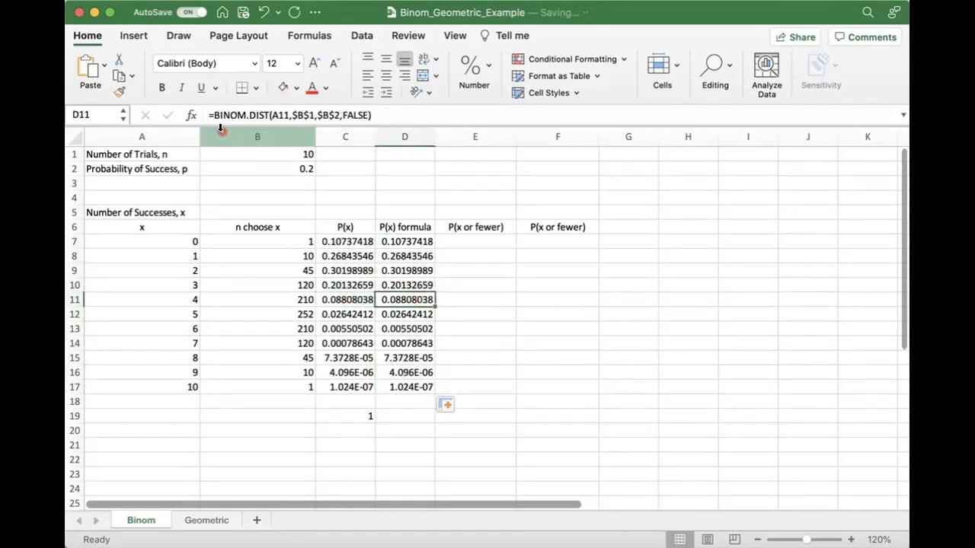
pyautogui.click(345, 241)
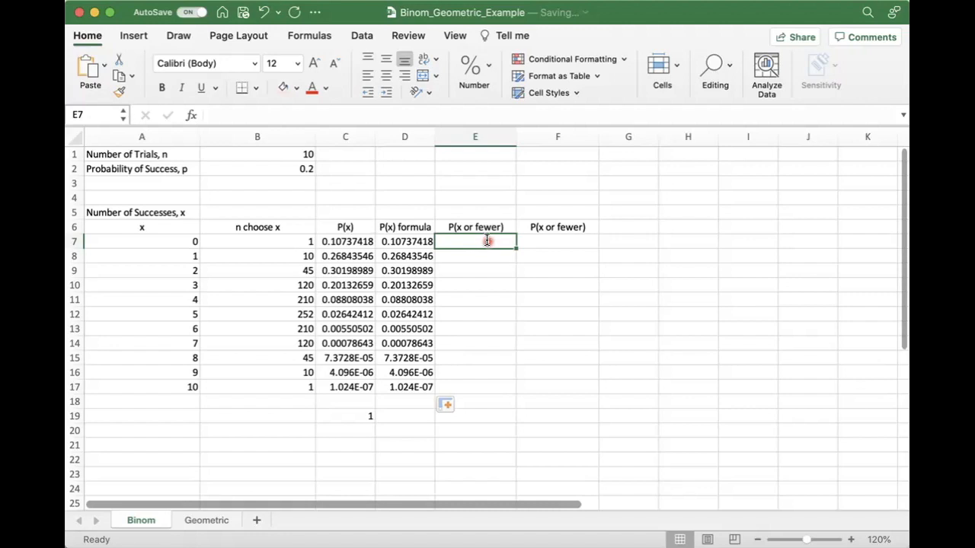
# Enter cumulative sums of P(x) in E7:E10, from 0.107374182 to 0.879126118.
pyautogui.write('=')
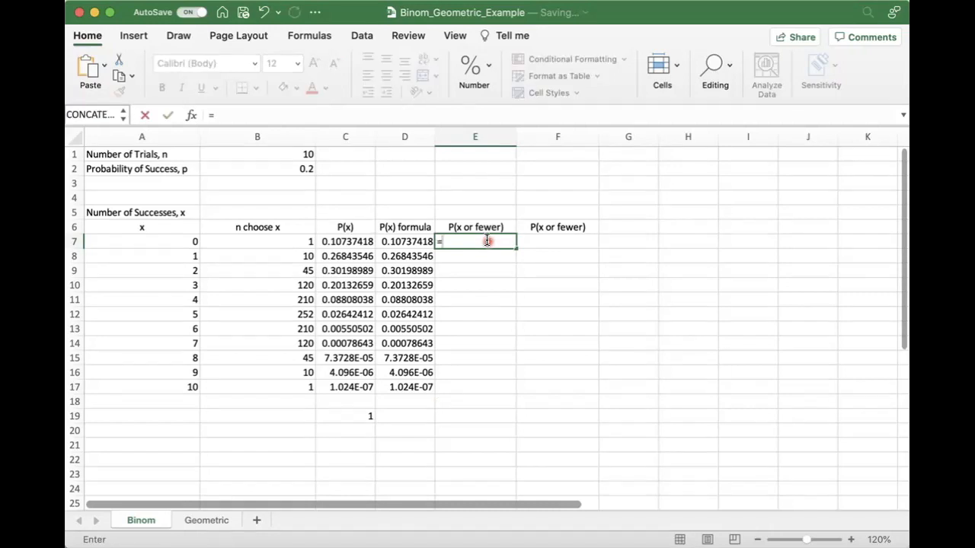
pyautogui.write('sum(')
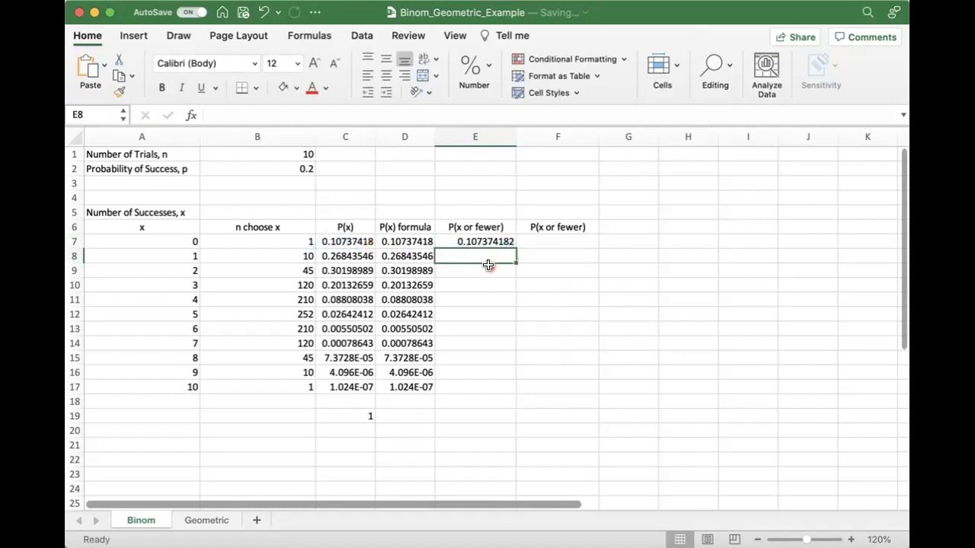
pyautogui.write('=s')
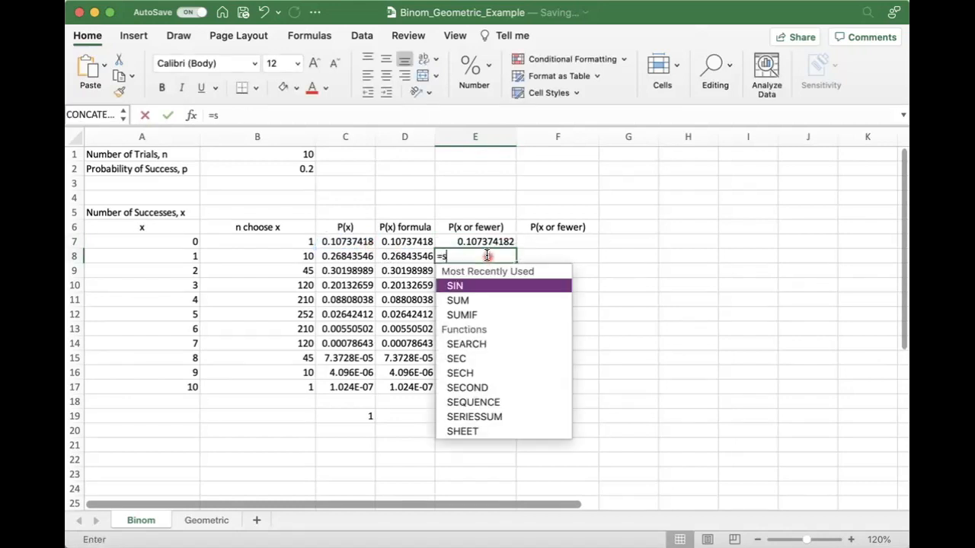
pyautogui.write('um(')
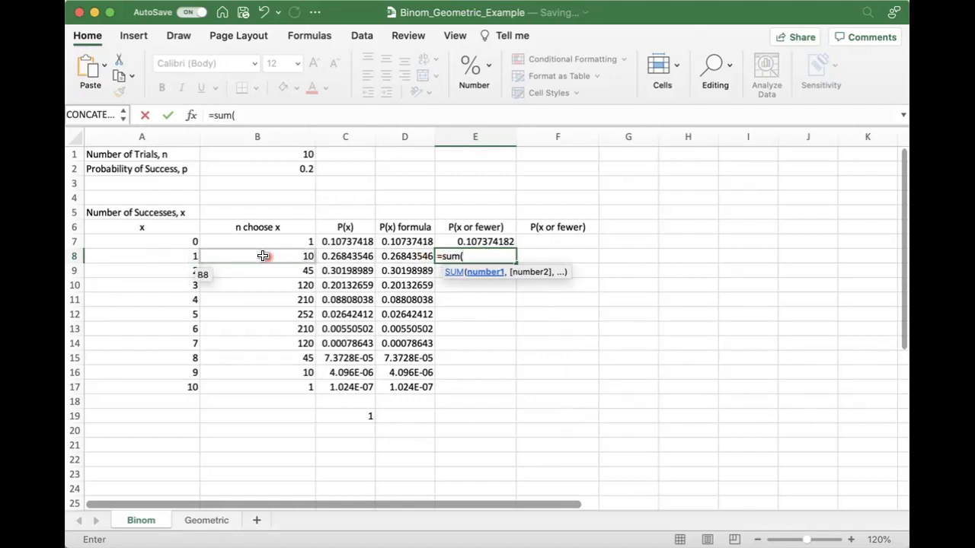
pyautogui.click(344, 256)
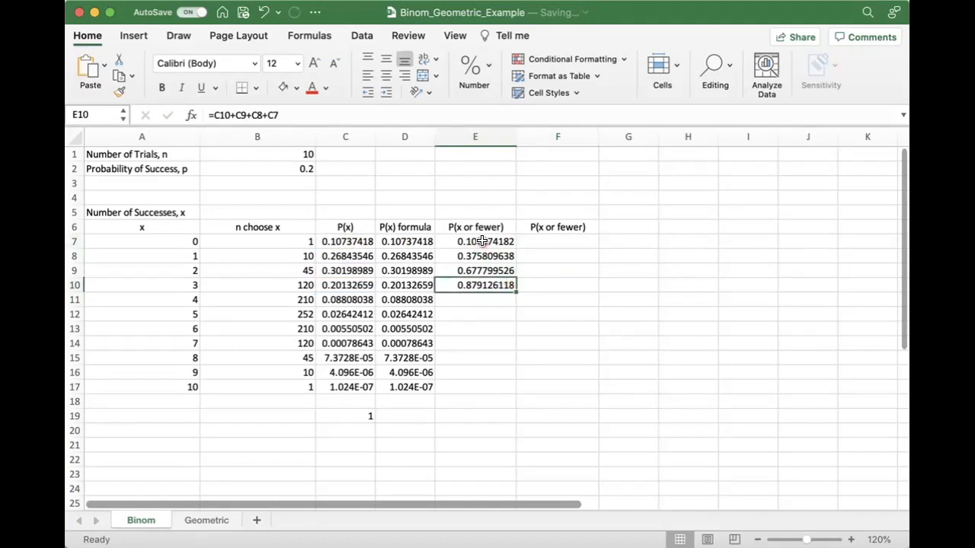
pyautogui.click(557, 241)
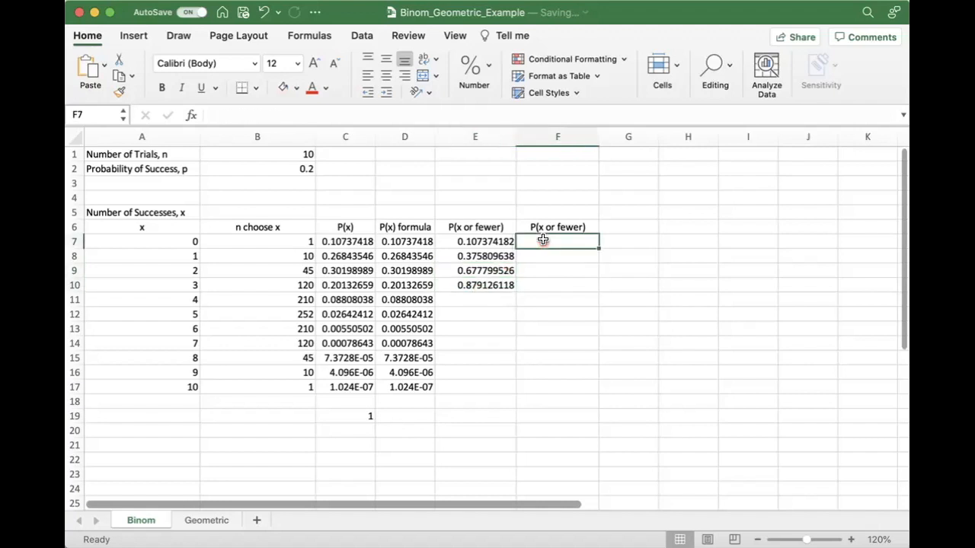
pyautogui.moveTo(572, 240)
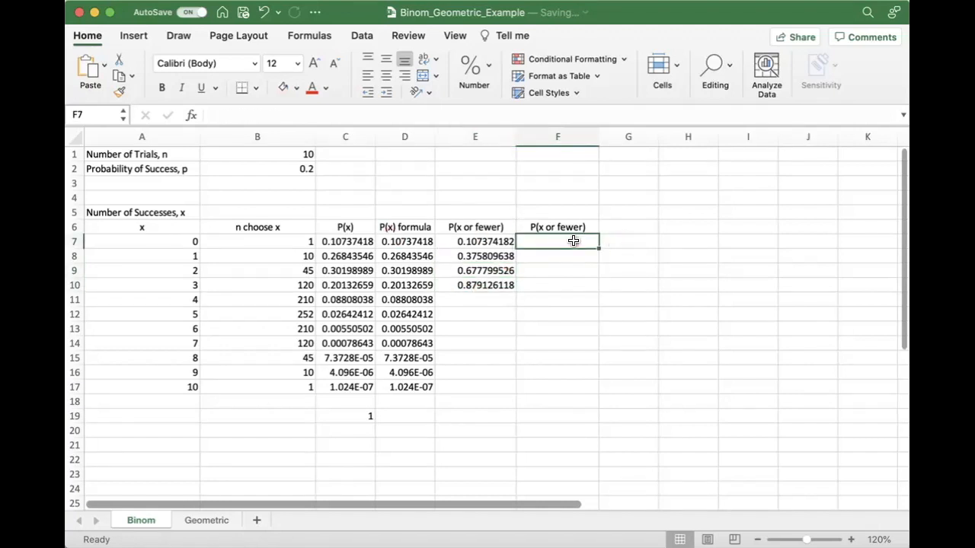
# Enter the cumulative formula =BINOM.DIST(A7,$B$1,$B$2,TRUE) in F7.
pyautogui.write('=bin')
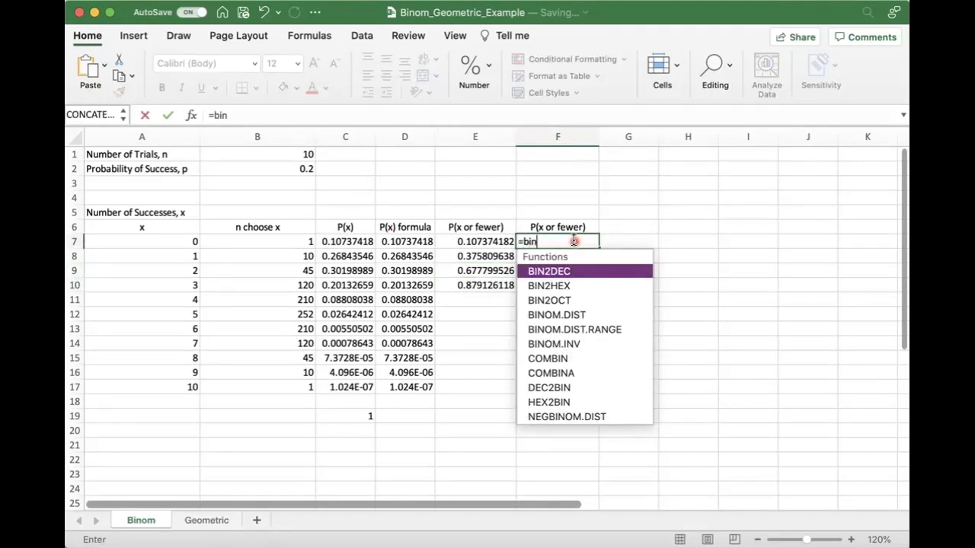
pyautogui.write('om')
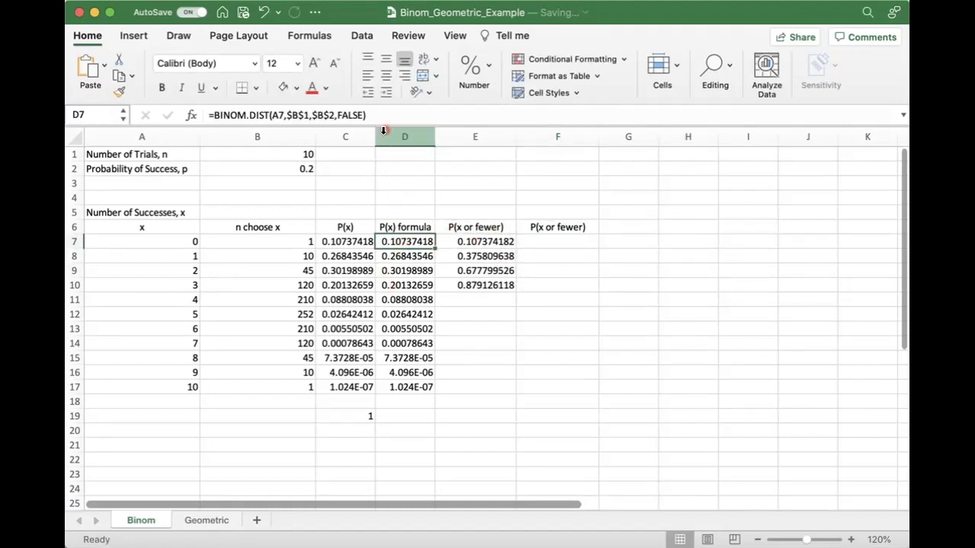
pyautogui.doubleClick(405, 240)
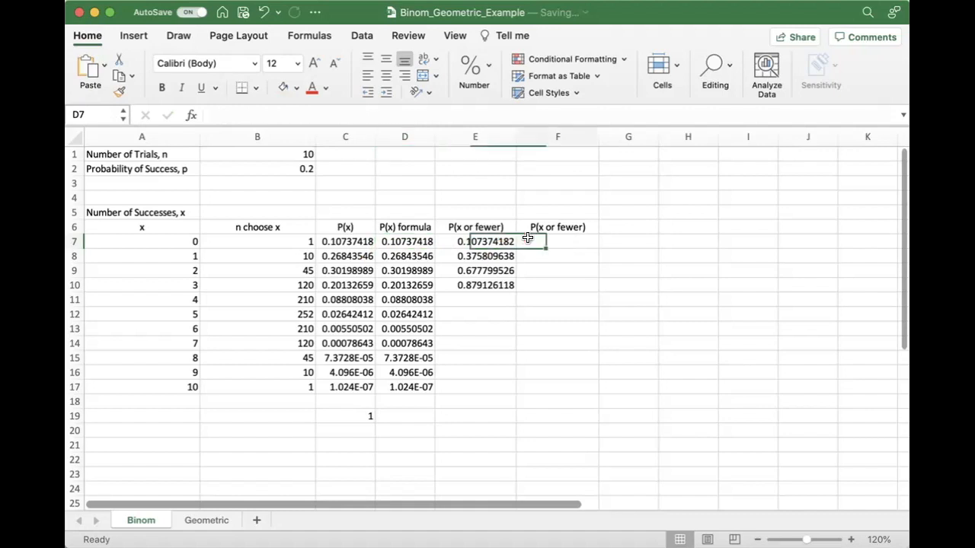
pyautogui.write('=BINOM.DIST(A7,$B$1,$B$2,FALSE)')
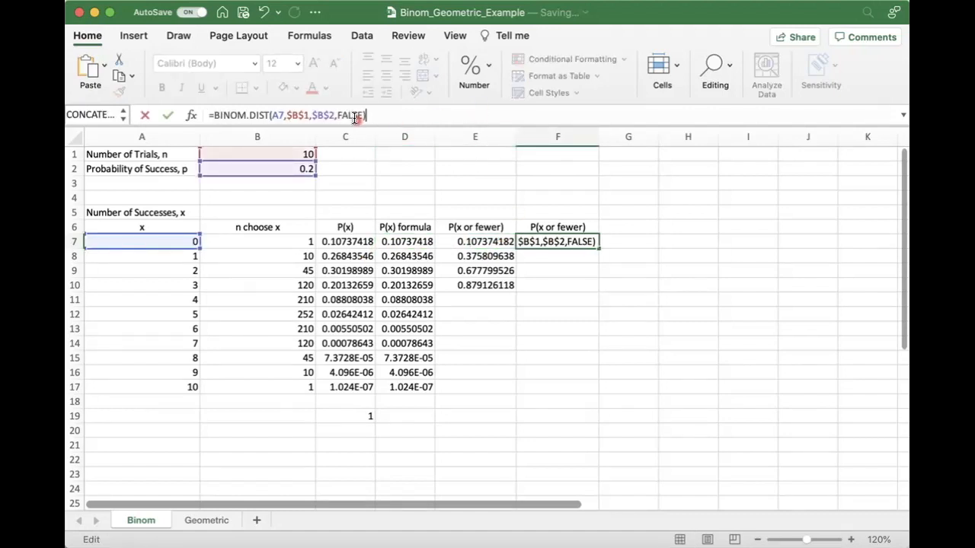
pyautogui.write('TRUE')
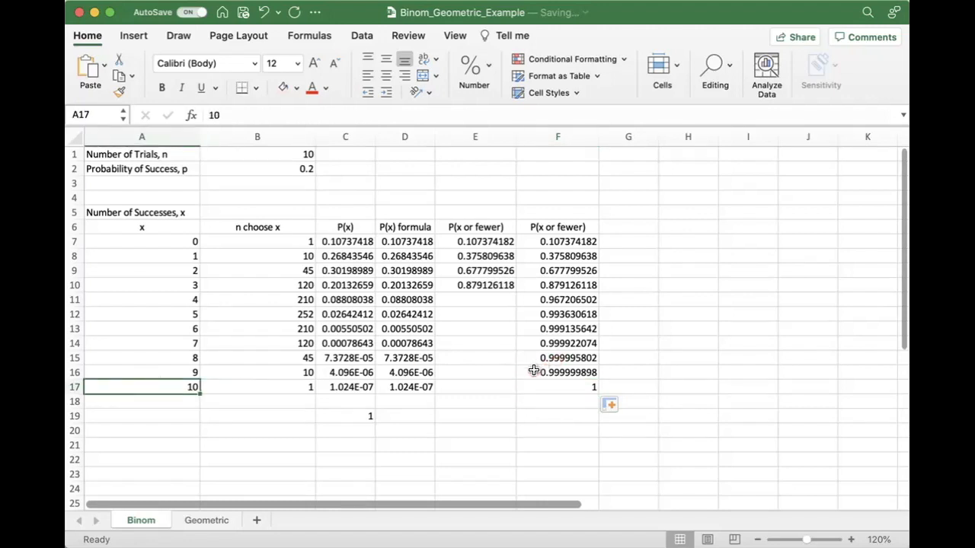
# Fill the cumulative column down to F17 and verify the final value reaches 1.
pyautogui.click(558, 387)
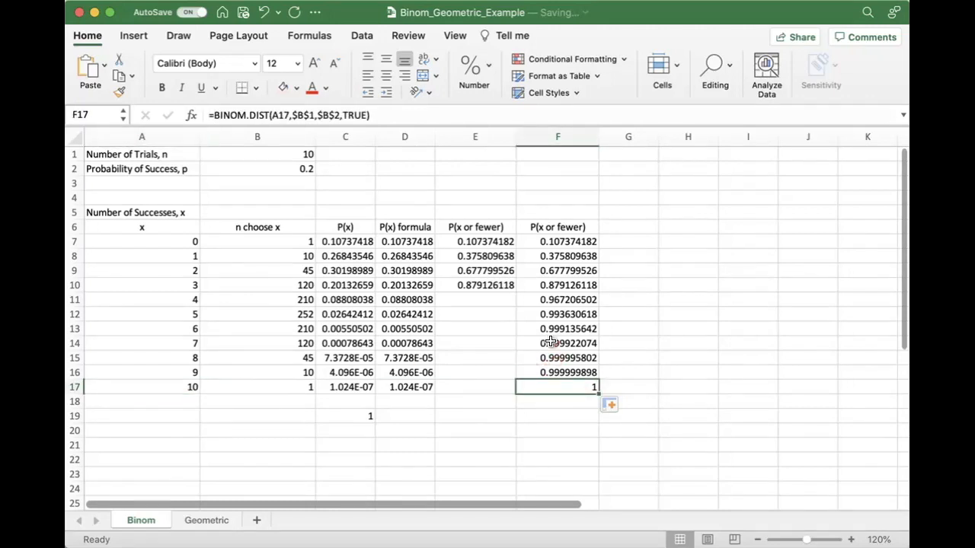
pyautogui.moveTo(545, 389)
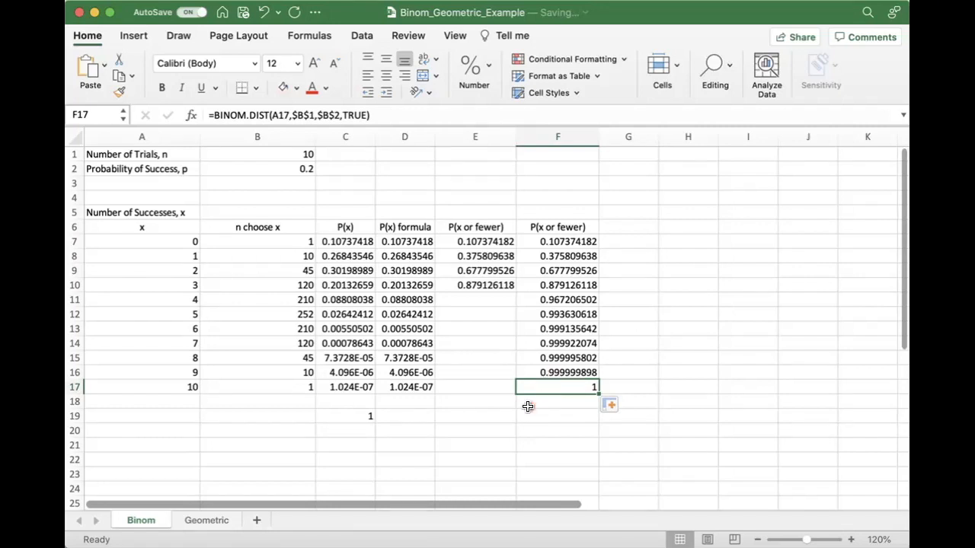
pyautogui.click(558, 402)
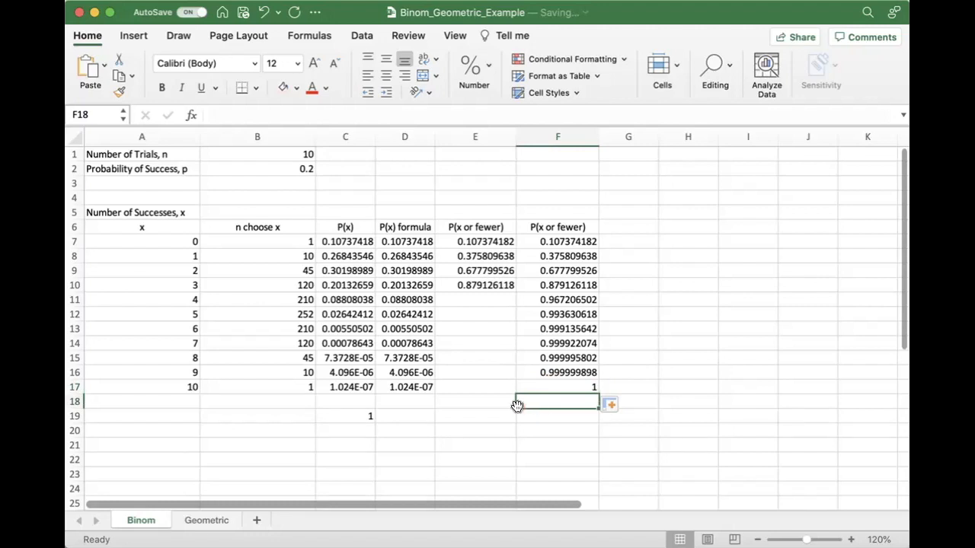
# Switch to the Geometric sheet and review the 0.3 success probability setup.
pyautogui.click(206, 521)
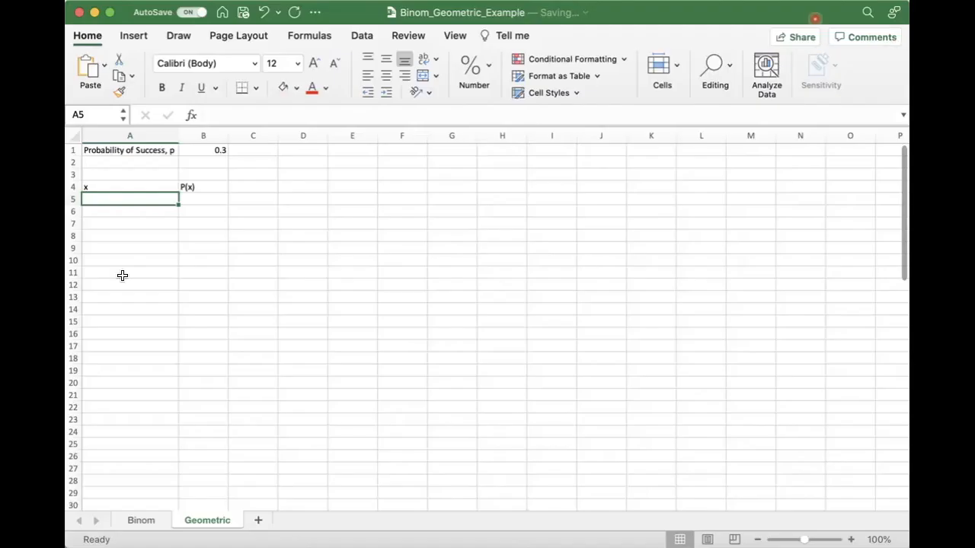
pyautogui.click(129, 222)
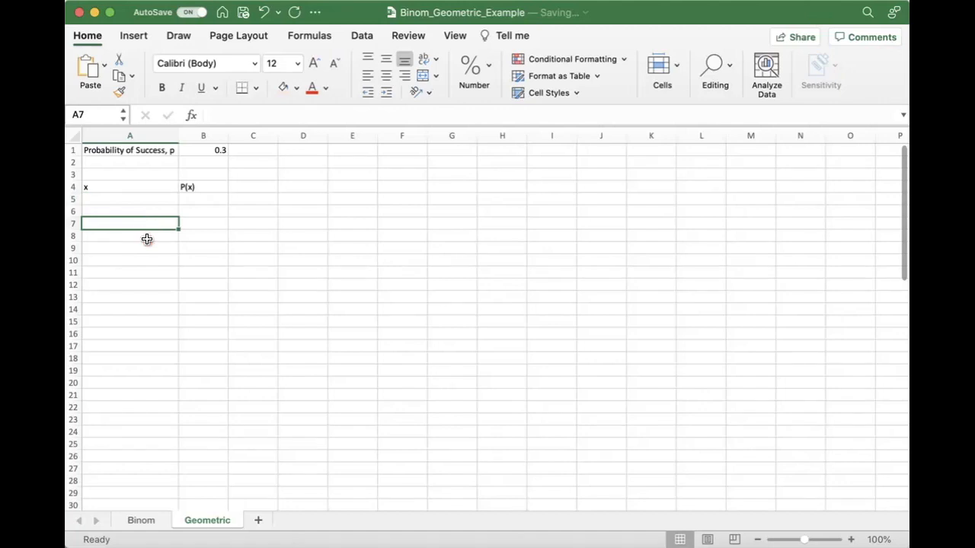
pyautogui.moveTo(143, 238)
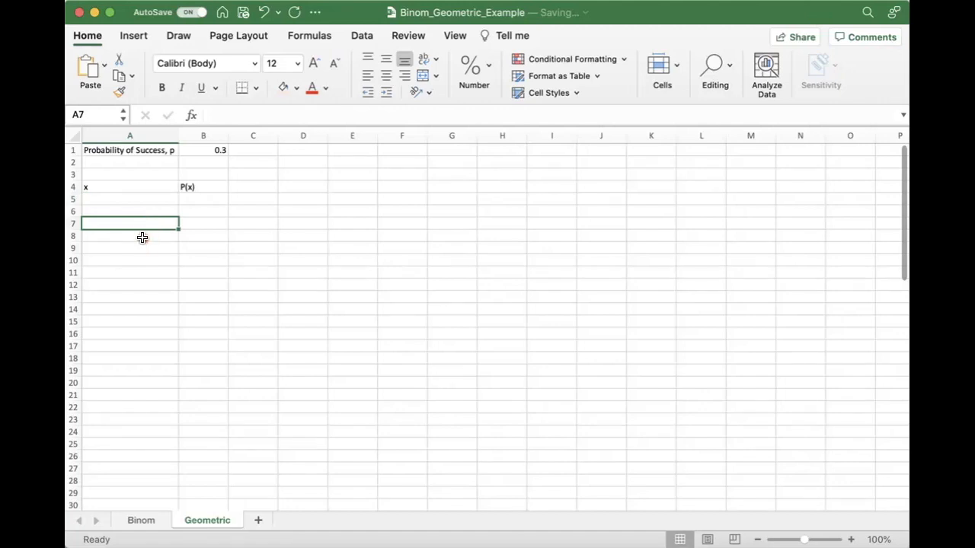
pyautogui.click(129, 151)
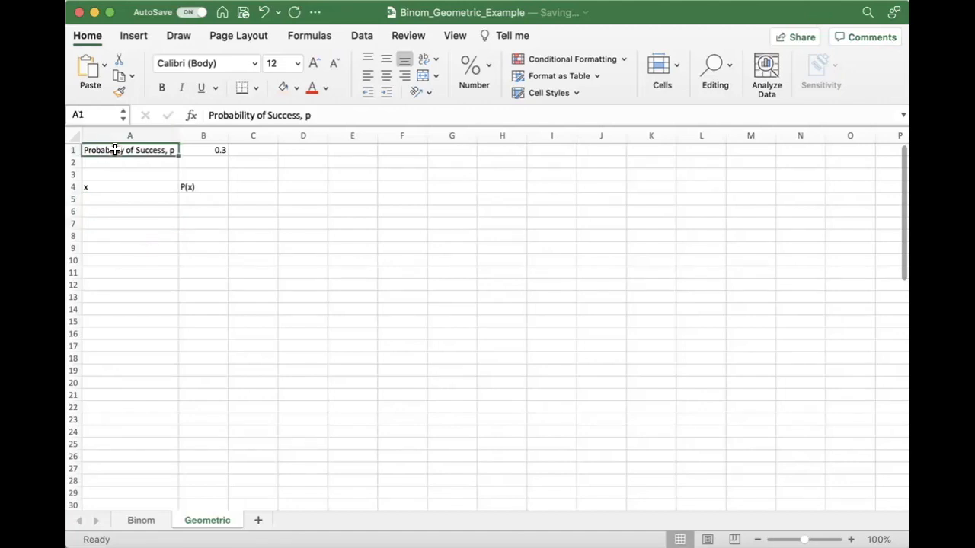
pyautogui.click(202, 150)
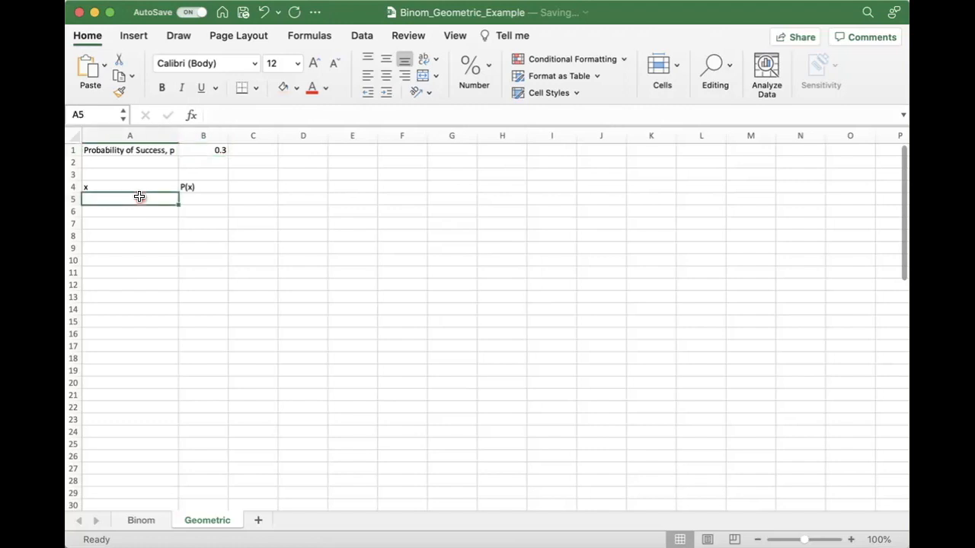
# Enter x values 1, 2, 3 from A5 and extend the series down the column.
pyautogui.write('1')
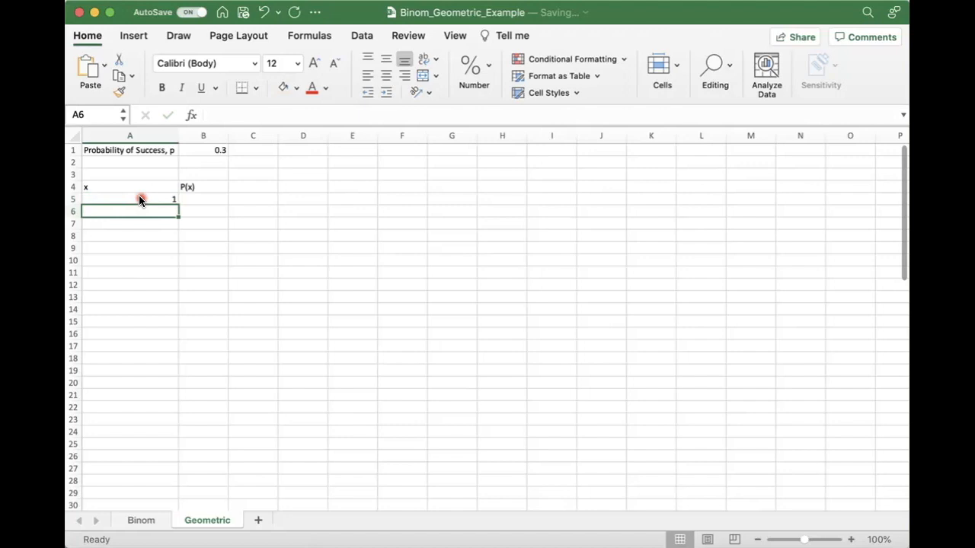
pyautogui.write('2')
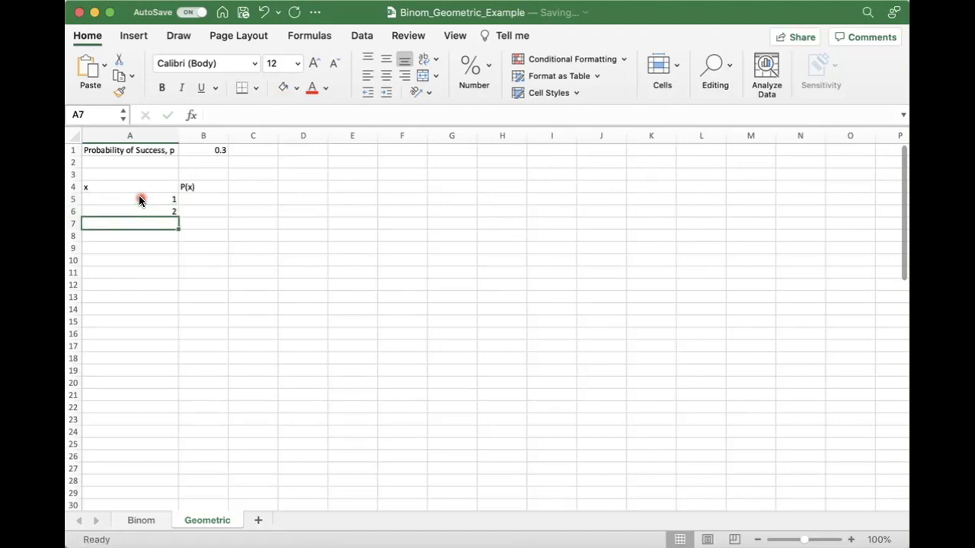
pyautogui.write('3')
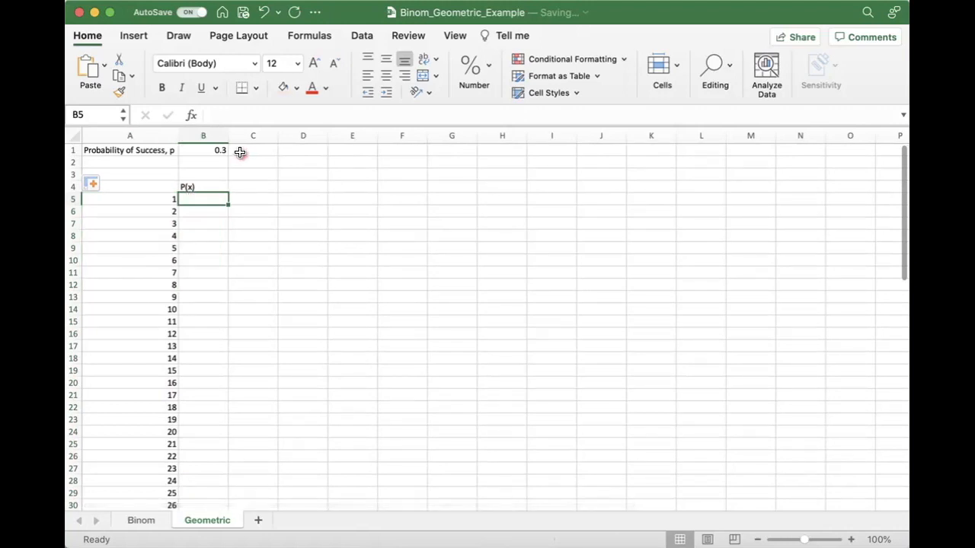
pyautogui.moveTo(214, 215)
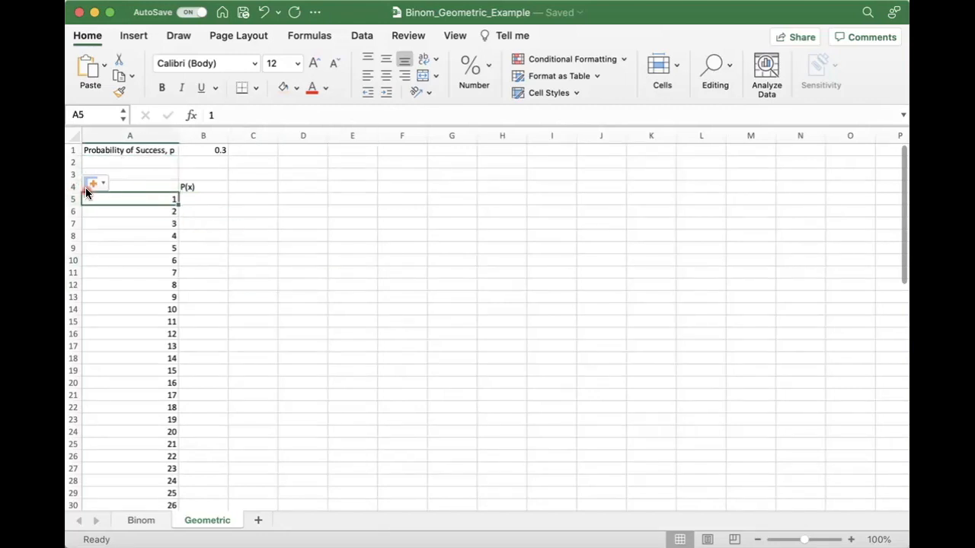
pyautogui.click(95, 183)
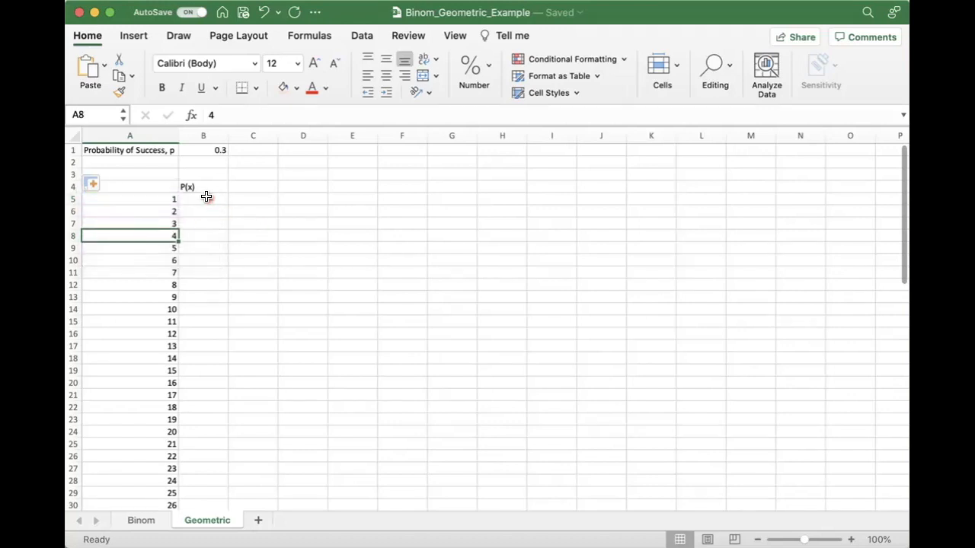
# Enter the geometric formula =(1-$B$1)^(A5-1)*$B$1 in B5, giving 0.3.
pyautogui.click(202, 198)
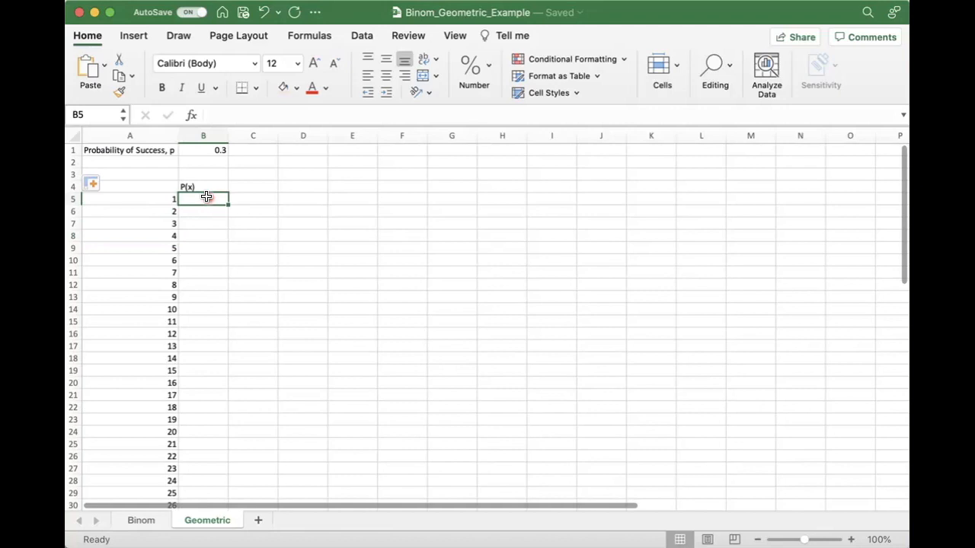
pyautogui.write('=')
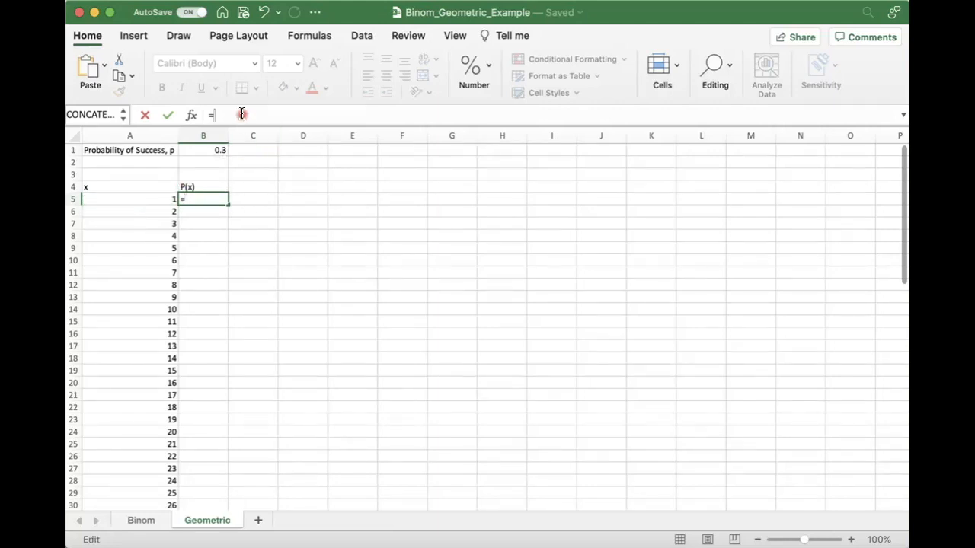
pyautogui.write('(1-p')
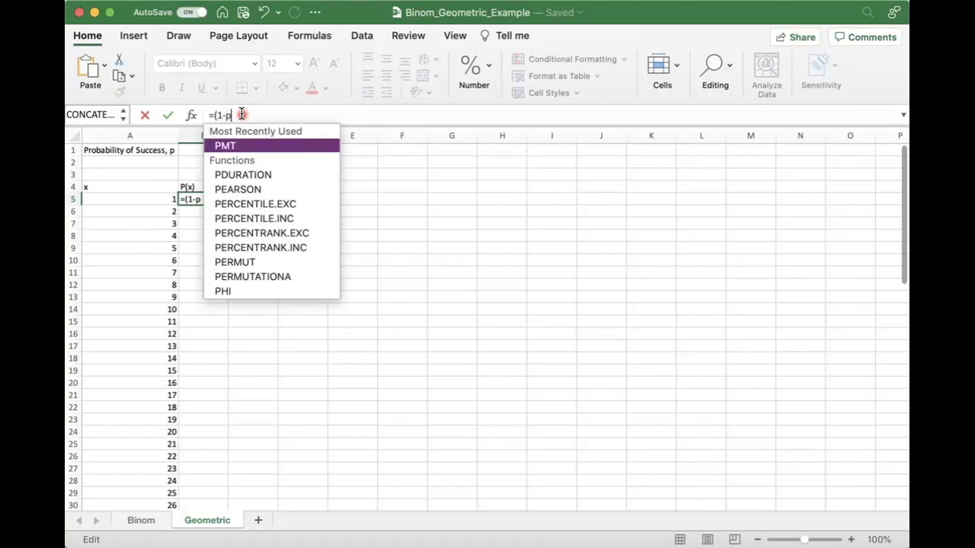
pyautogui.click(202, 151)
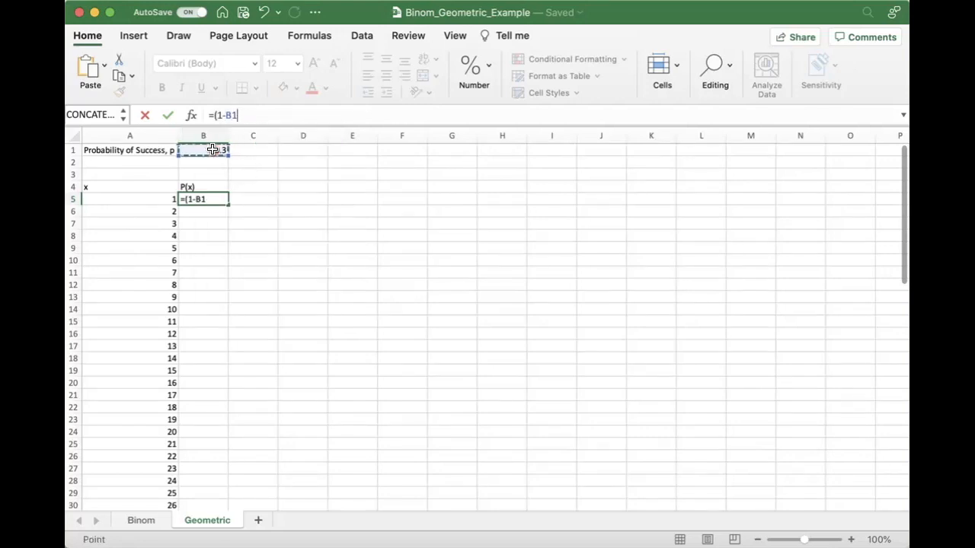
pyautogui.write('^(A5-1')
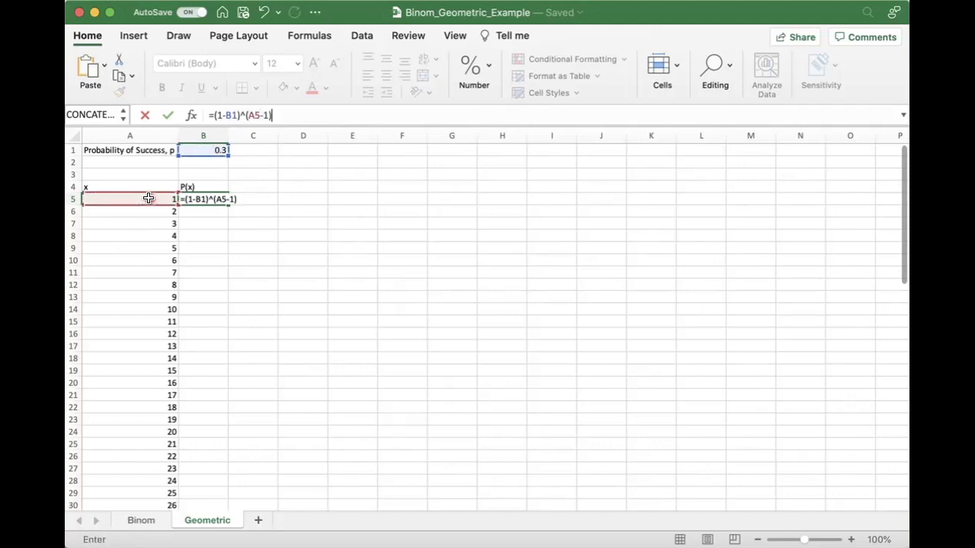
pyautogui.write('*')
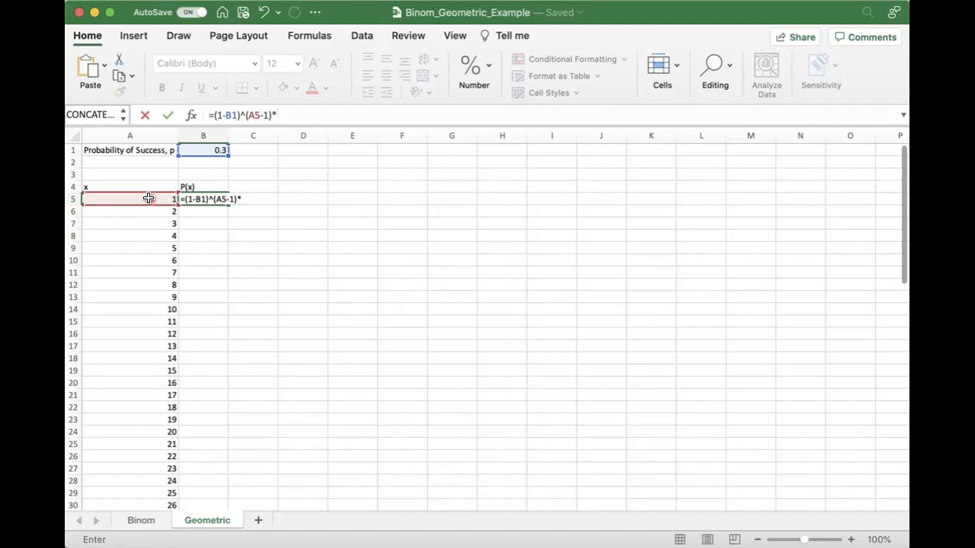
pyautogui.click(203, 151)
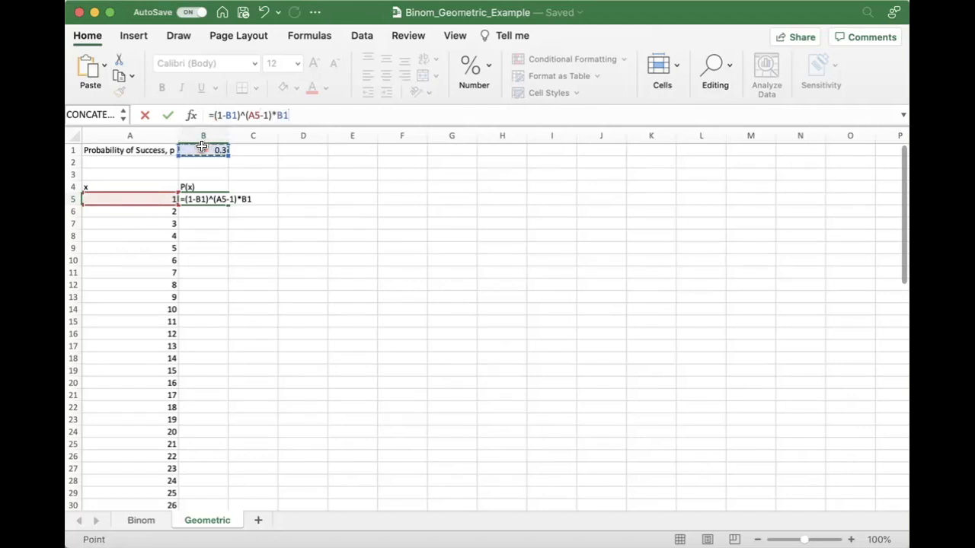
pyautogui.moveTo(246, 116)
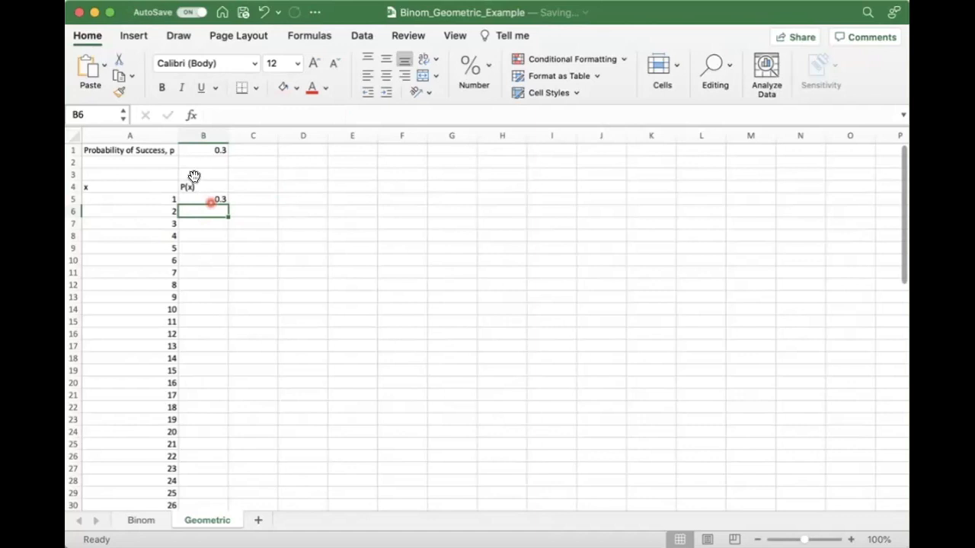
# Copy the P(x) formula down through row 56.
pyautogui.click(203, 198)
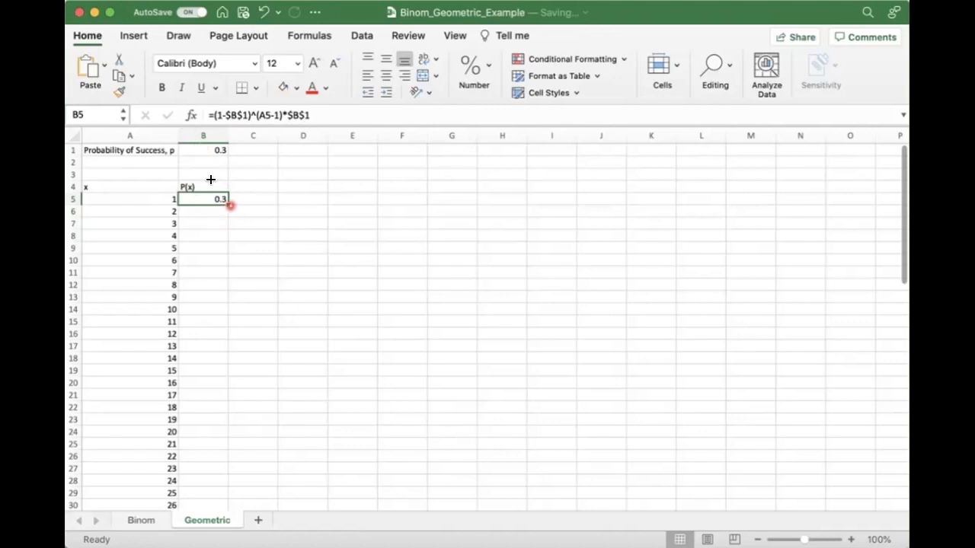
pyautogui.moveTo(230, 205); pyautogui.dragTo(210, 246)
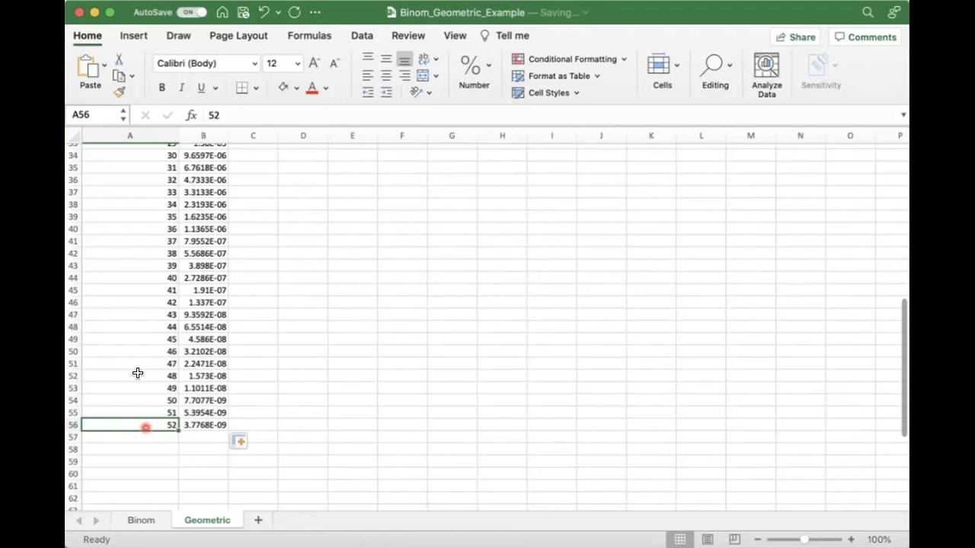
# Build running-sum cumulative formulas in column C, giving 0.51, 0.657, 0.7599 for x = 2 to 4.
pyautogui.click(204, 425)
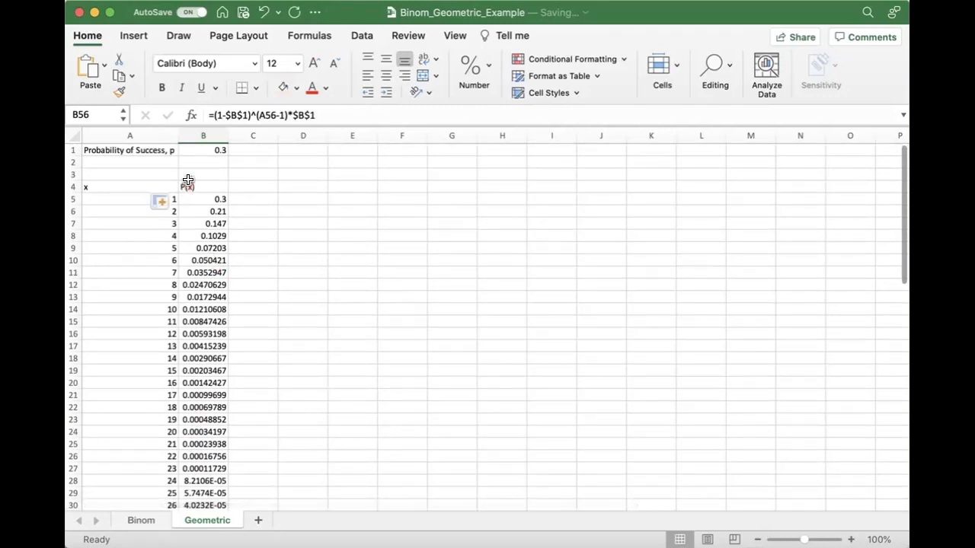
pyautogui.click(253, 198)
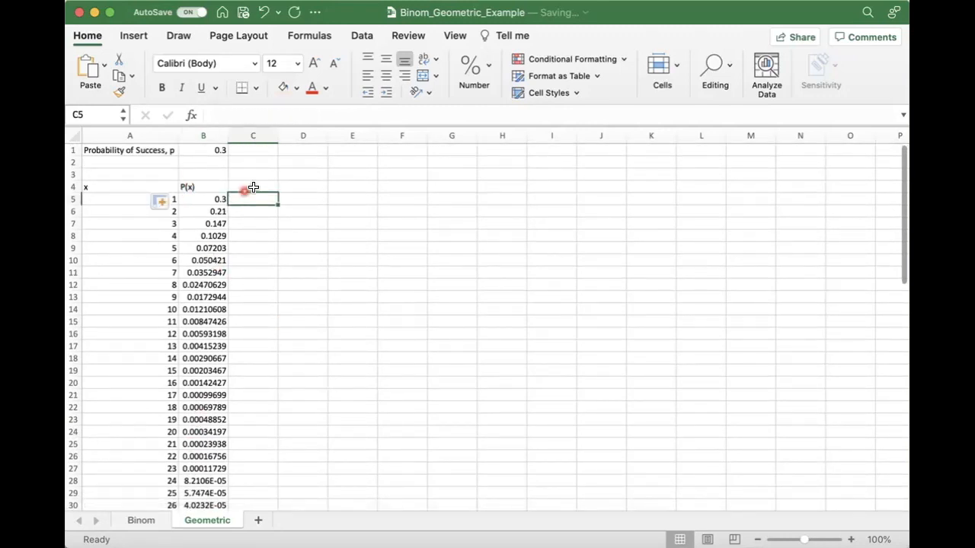
pyautogui.write('=')
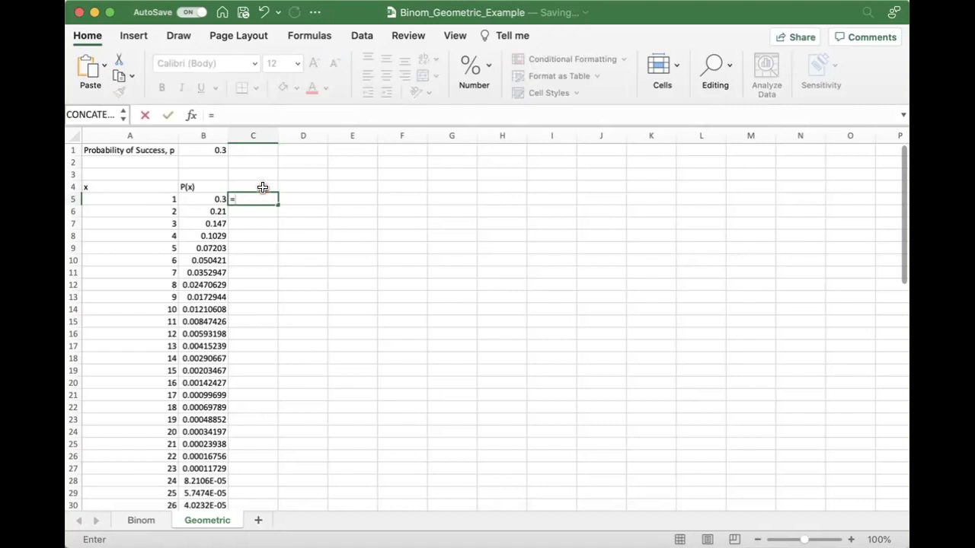
pyautogui.write('sum(D5')
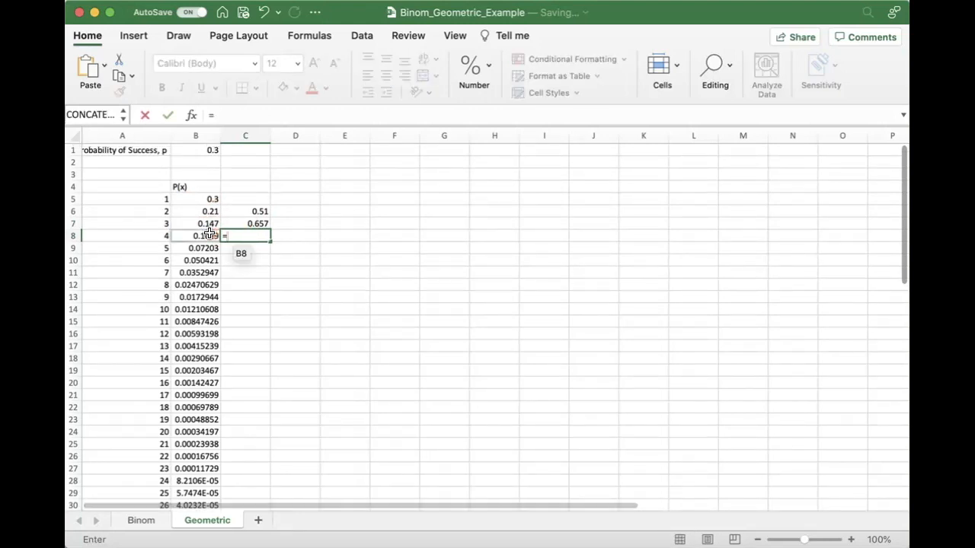
pyautogui.click(195, 234)
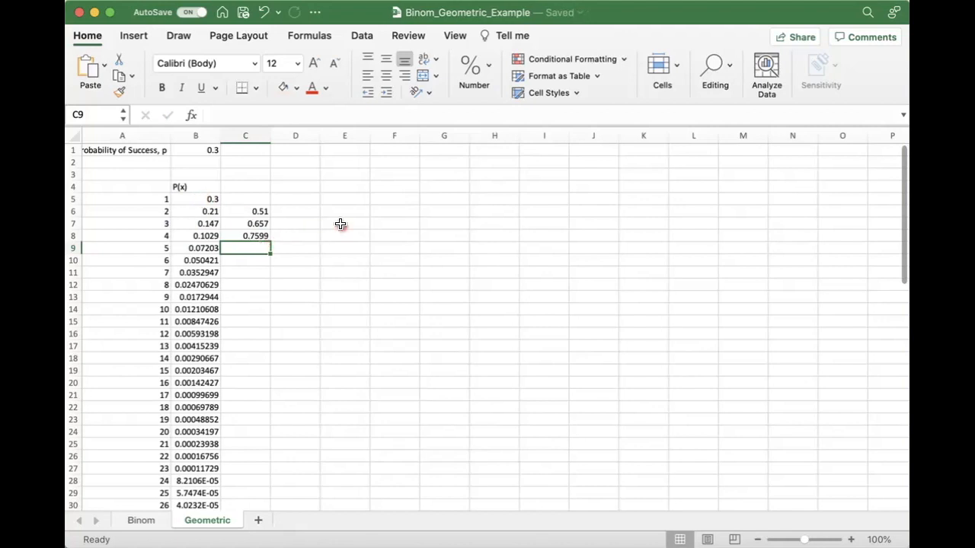
# Start typing the cumulative heading 'P(x o...' in C4.
pyautogui.click(245, 186)
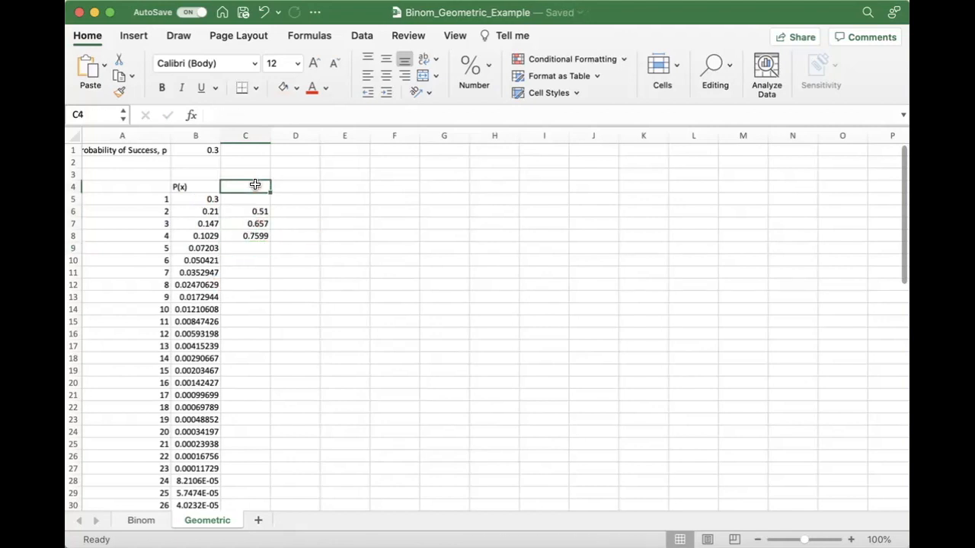
pyautogui.write('P(x o')
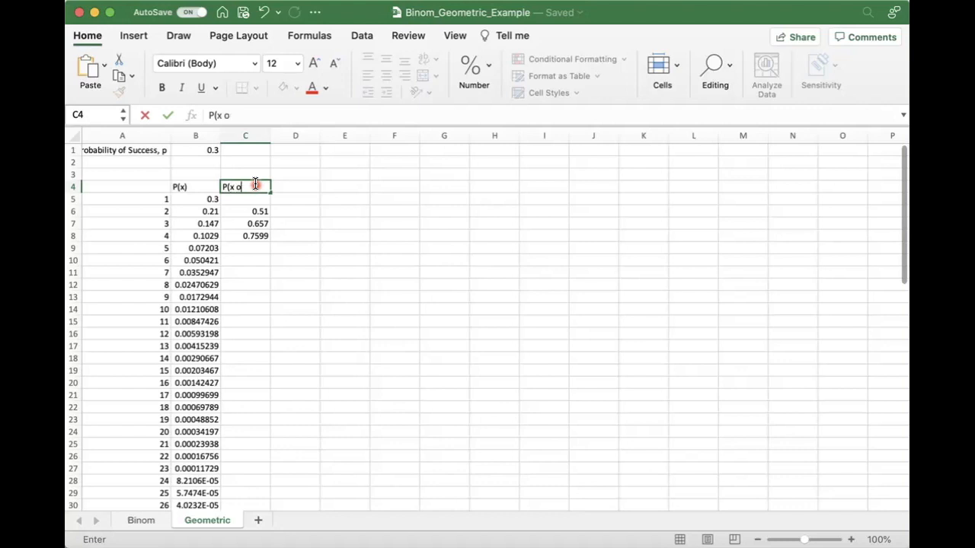